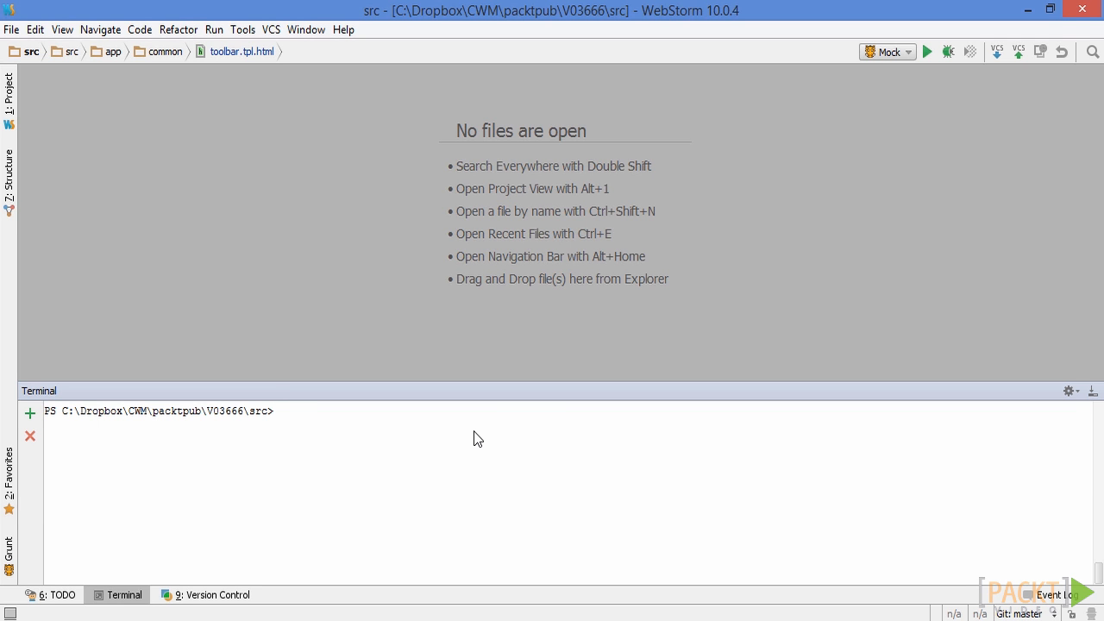
Run 'grunt mock' in the WebStorm terminal to serve the demo app on port 3444.
text(grunt mock)
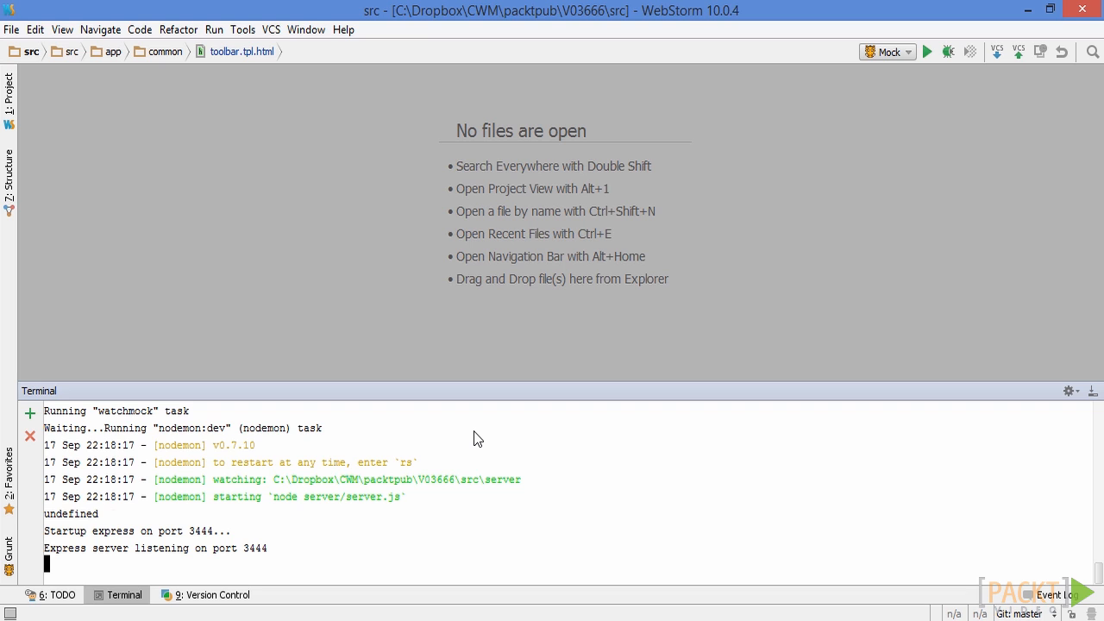
mouse_move(364, 609)
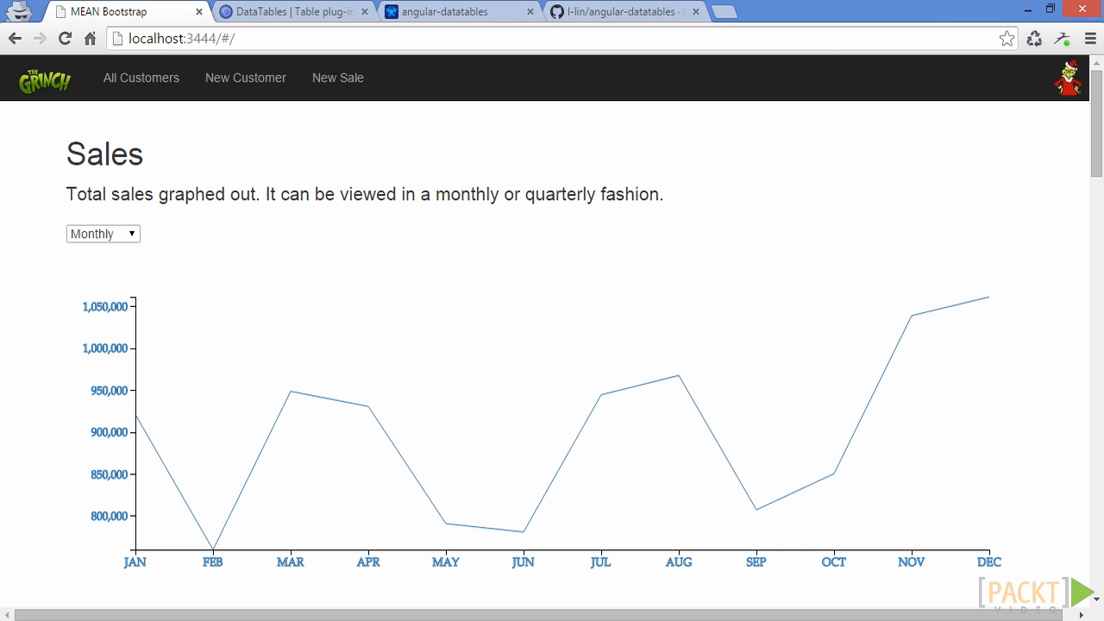
mouse_move(48, 218)
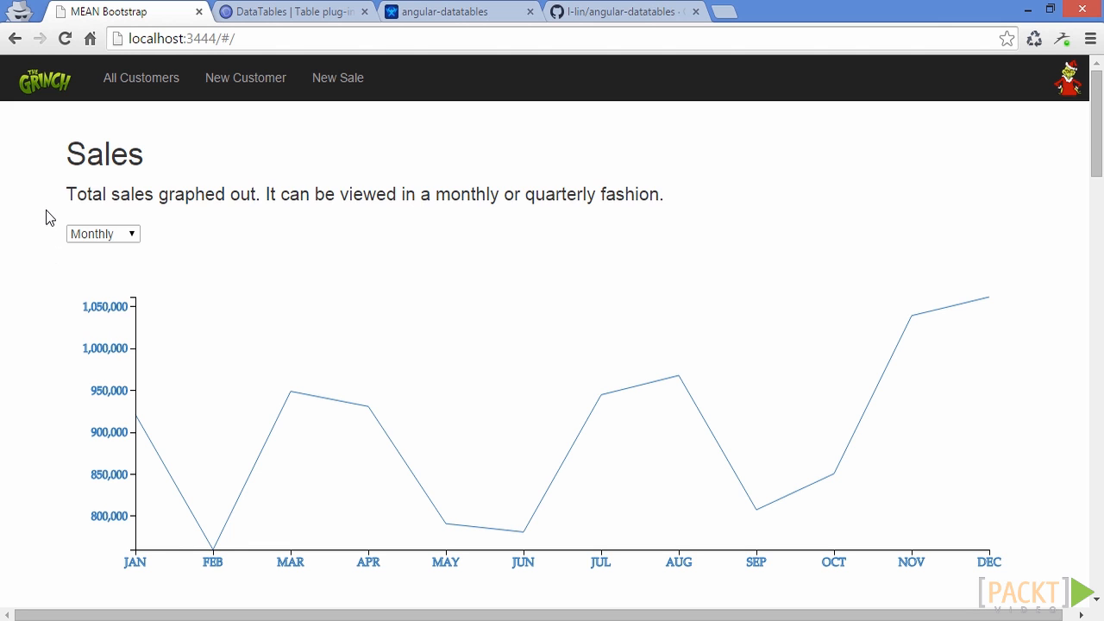
scroll(down, 3)
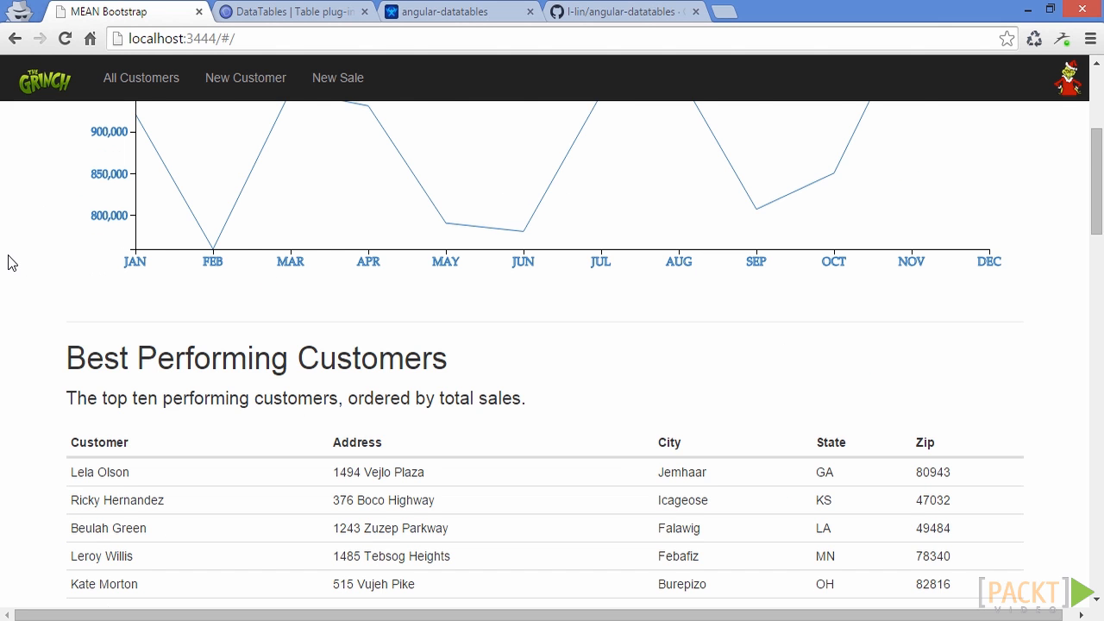
scroll(down, 3)
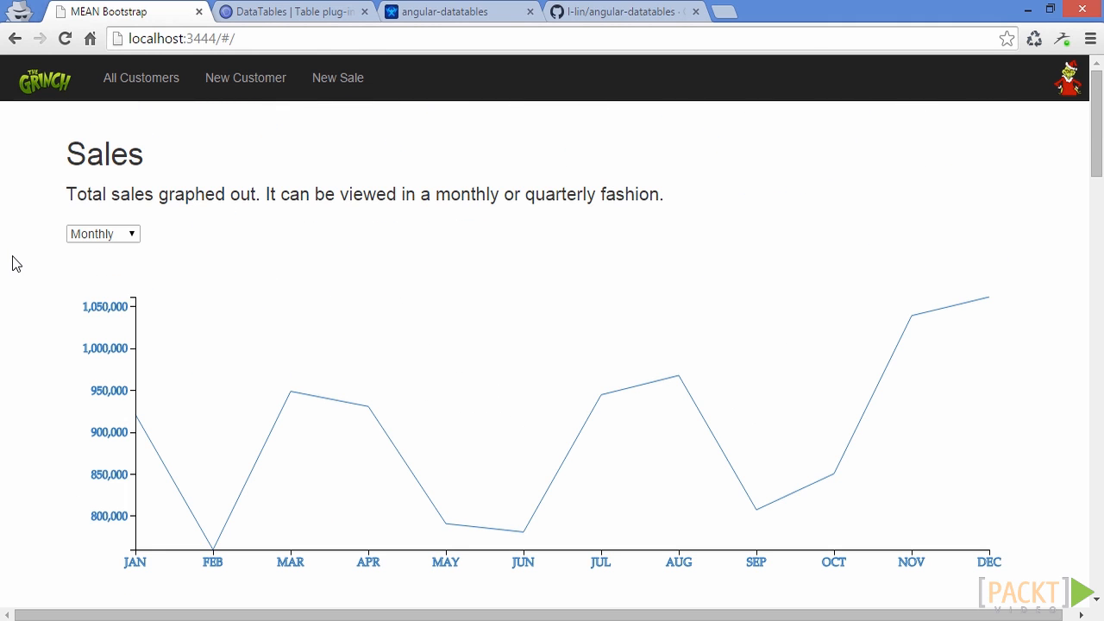
scroll(down, 3)
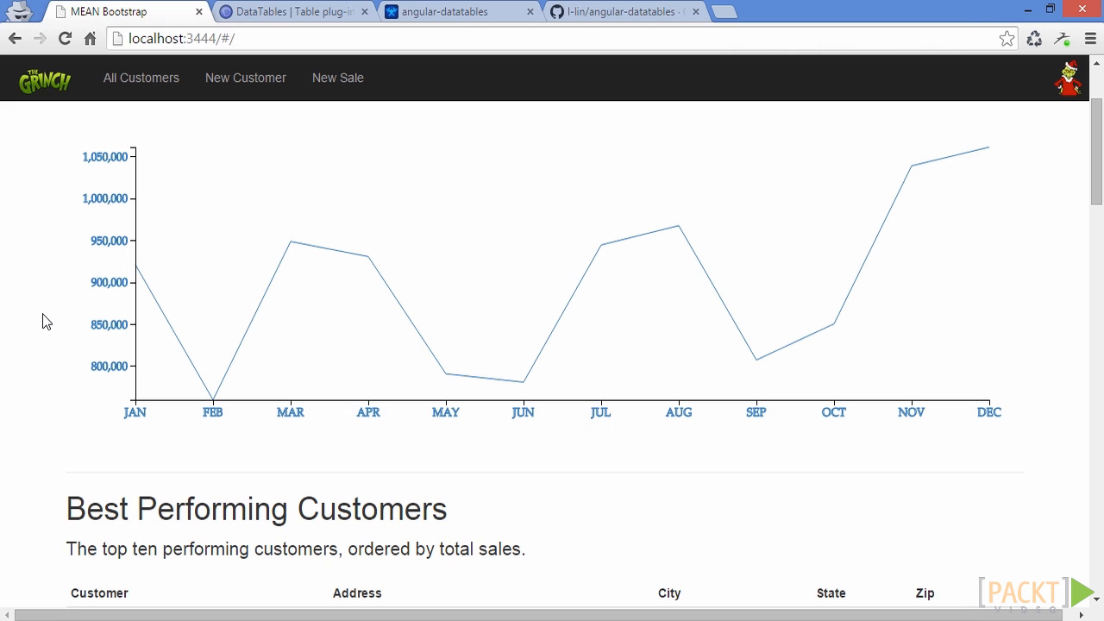
scroll(down, 3)
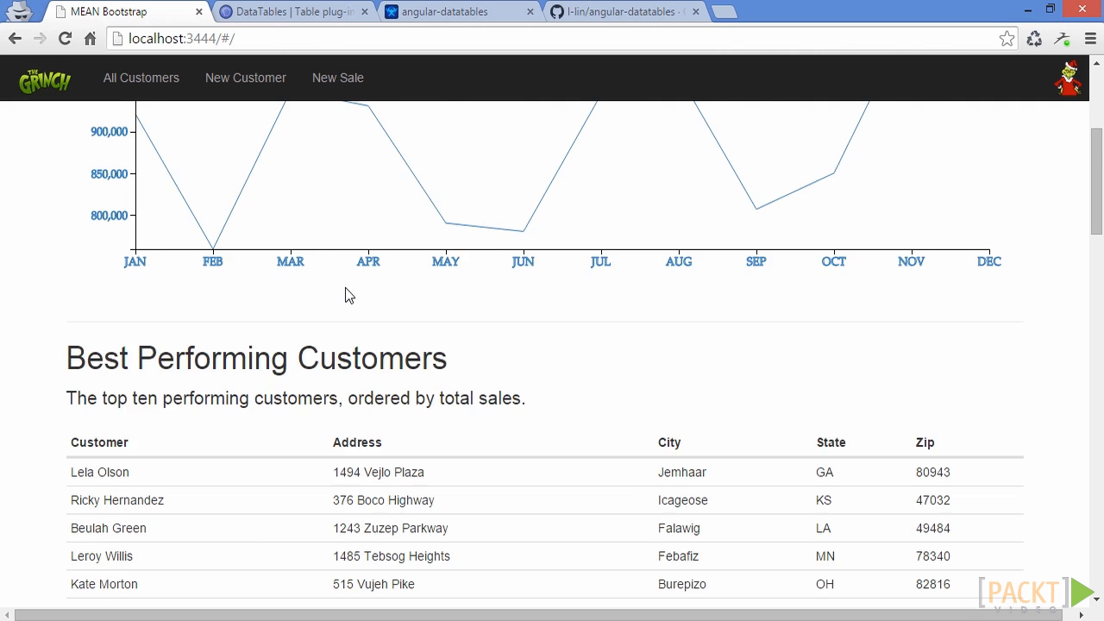
scroll(down, 3)
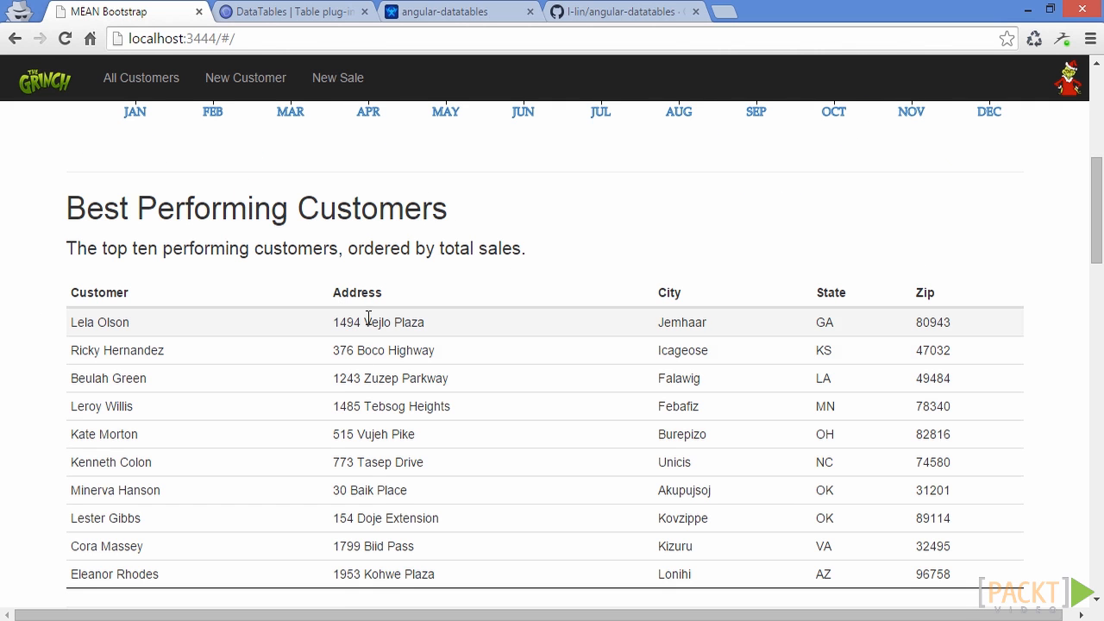
scroll(down, 3)
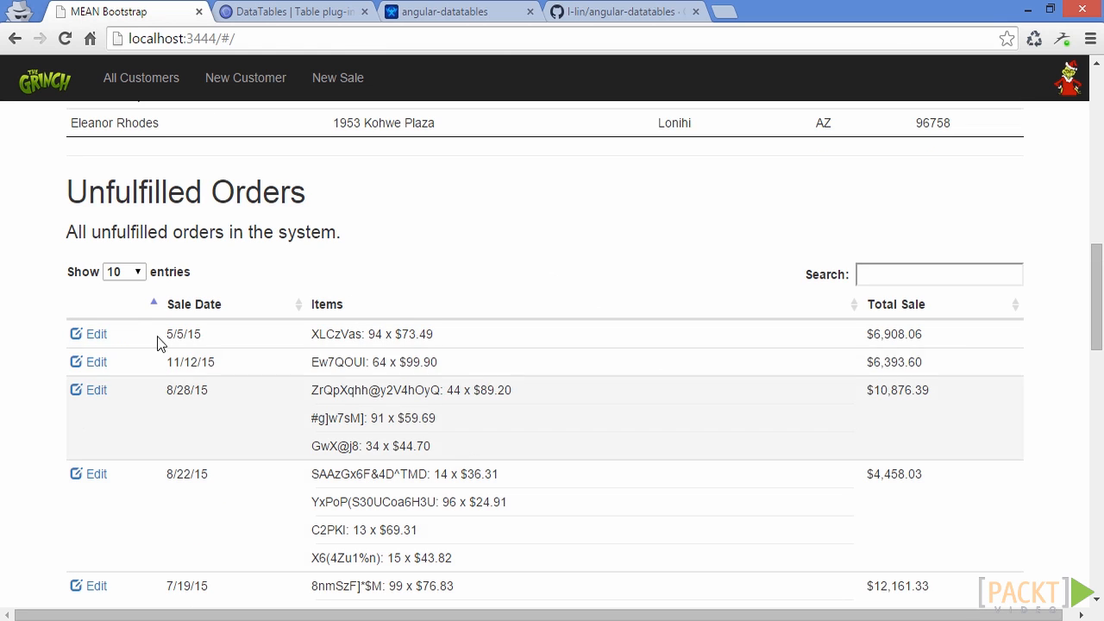
mouse_move(293, 266)
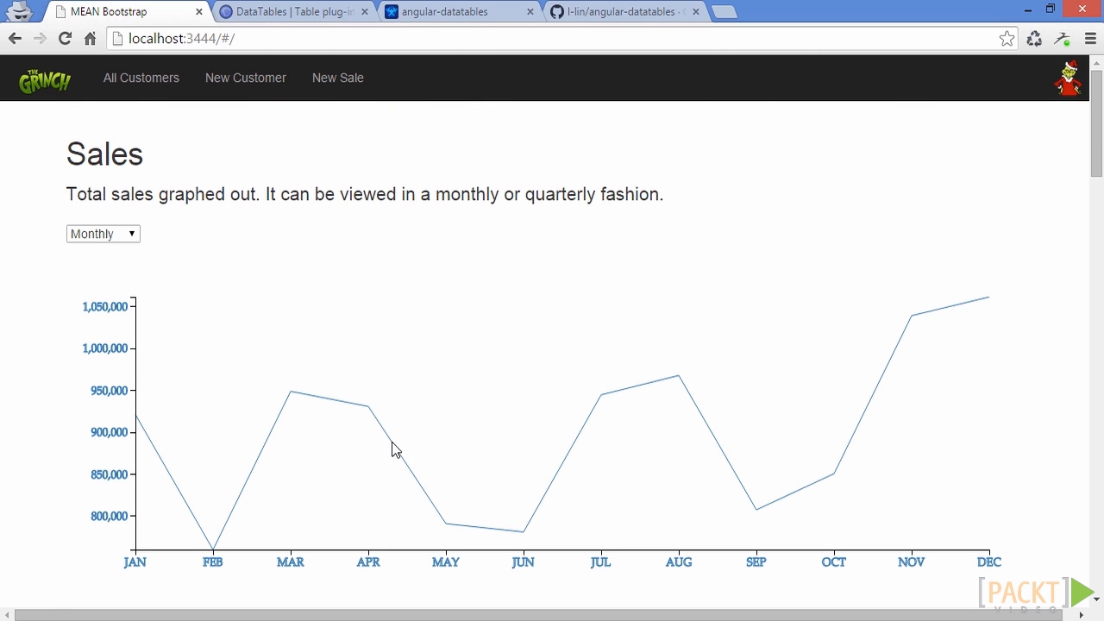
mouse_move(238, 324)
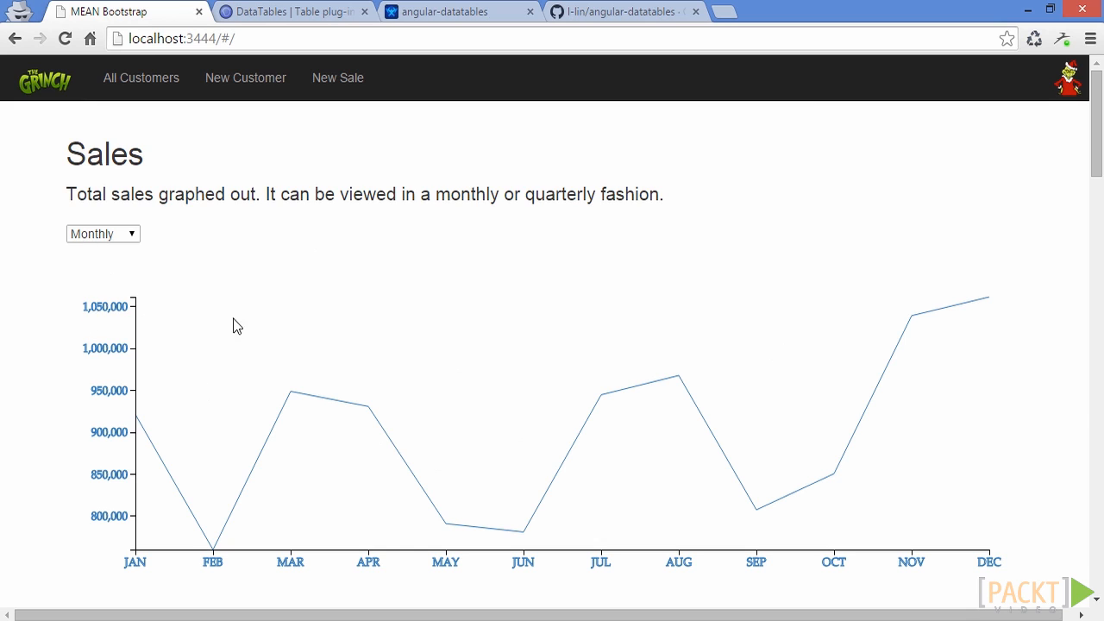
Switch the Sales chart period dropdown from Monthly to Quarterly.
click(102, 234)
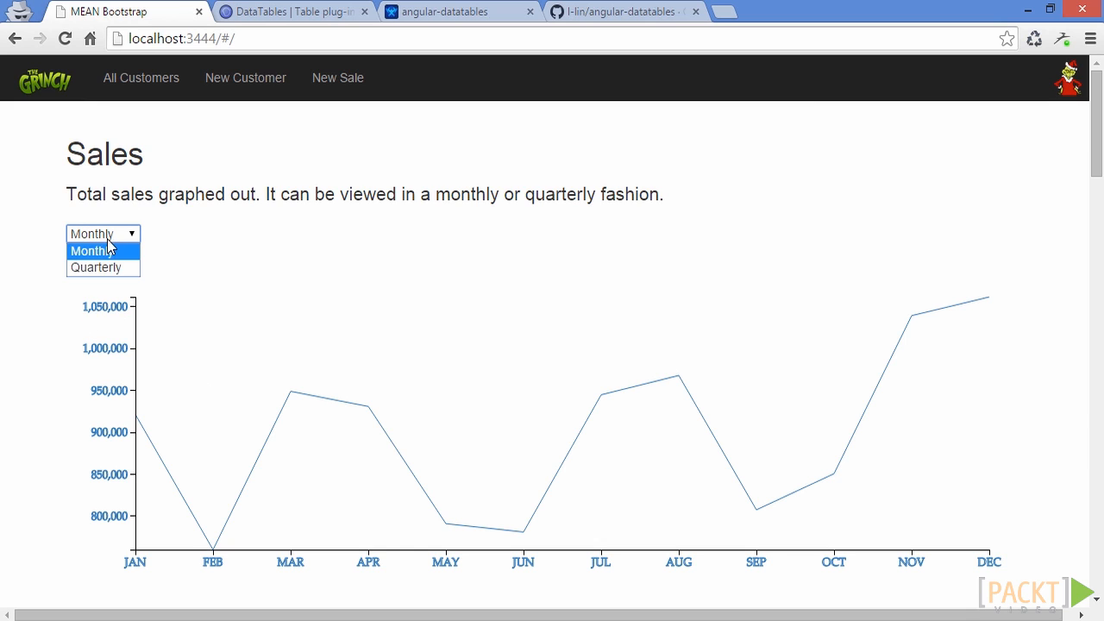
click(93, 252)
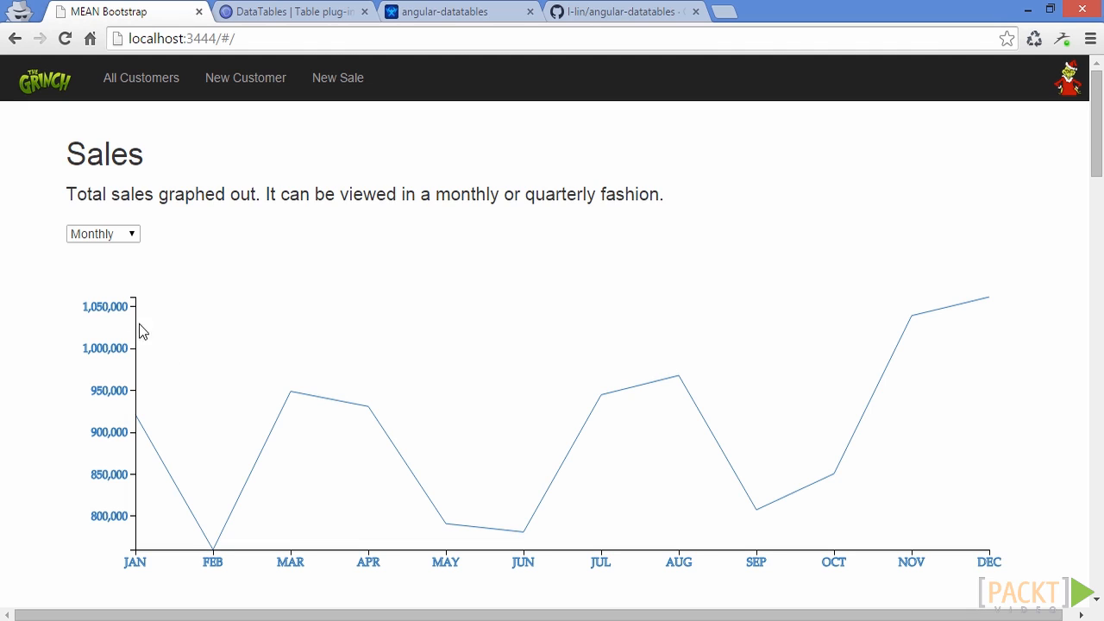
mouse_move(119, 343)
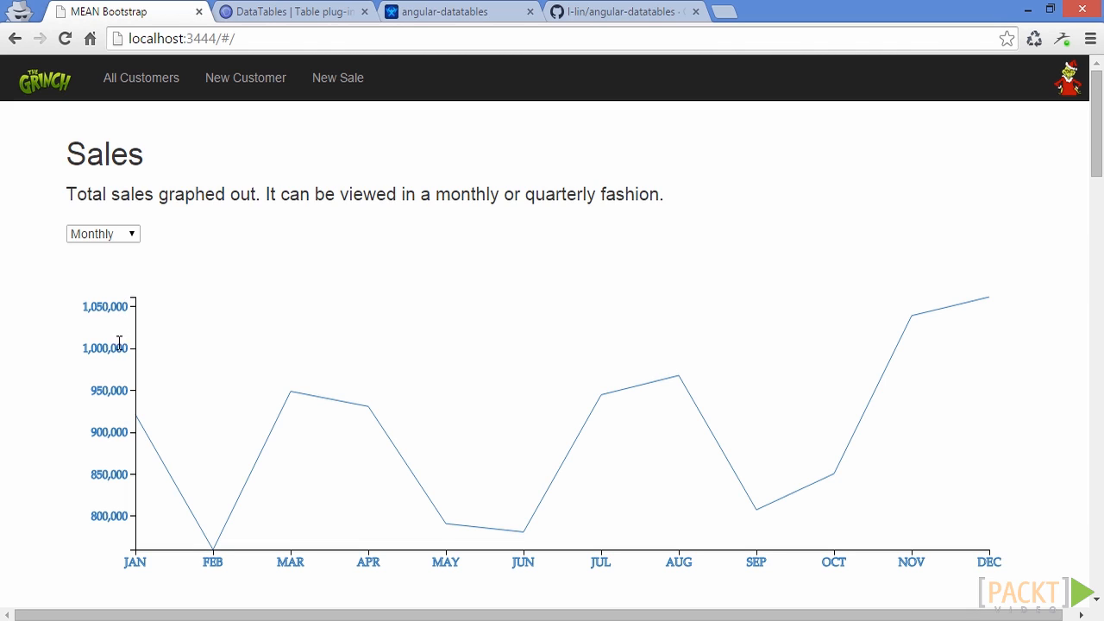
mouse_move(107, 510)
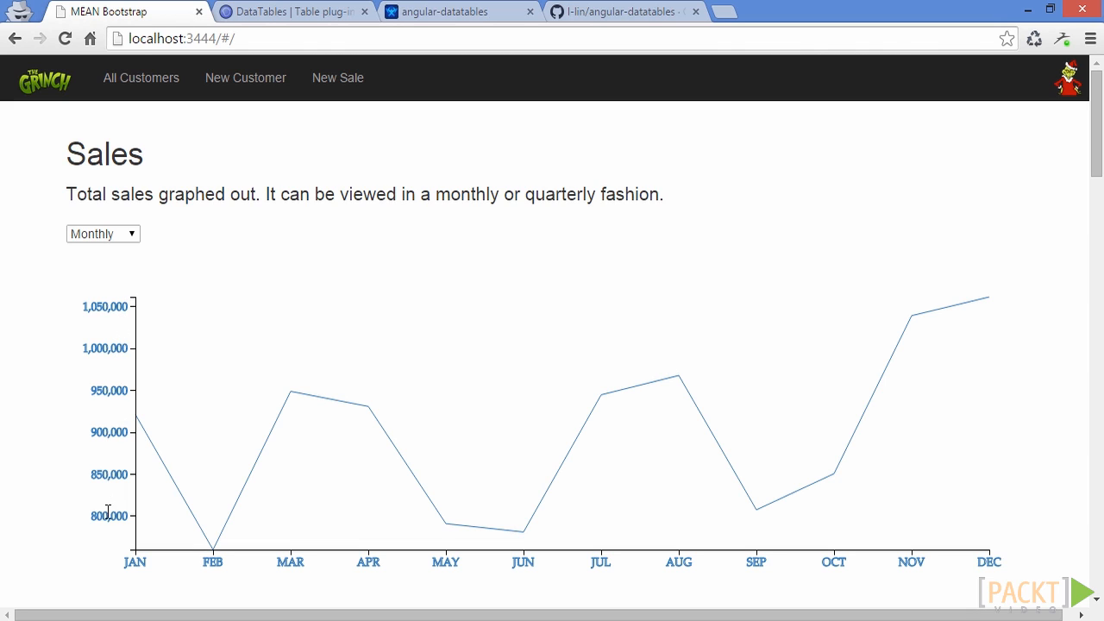
mouse_move(169, 483)
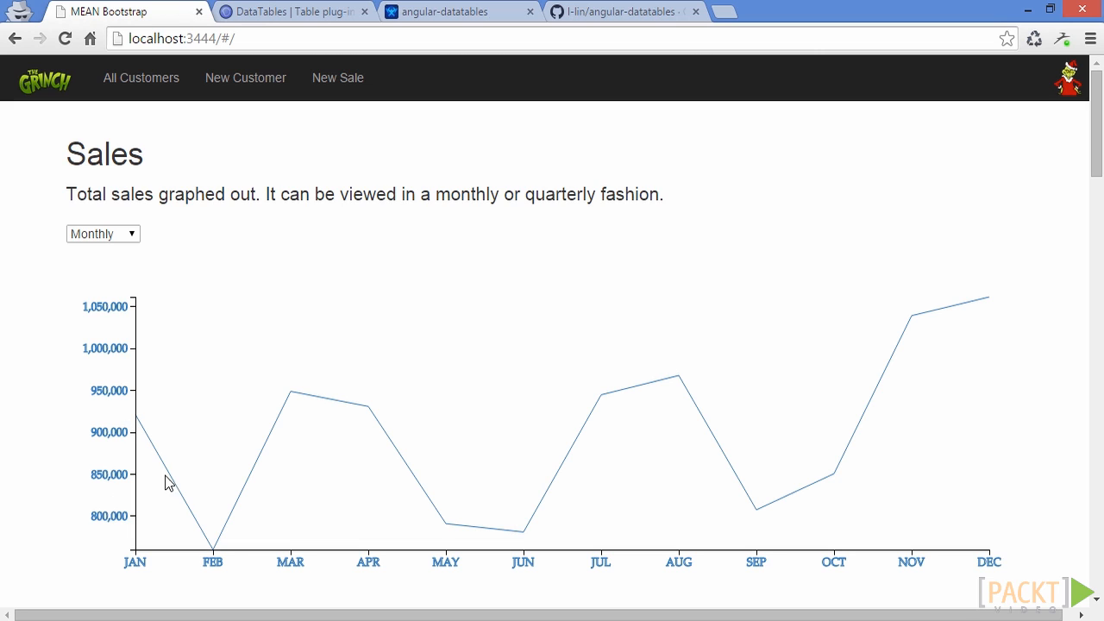
mouse_move(473, 532)
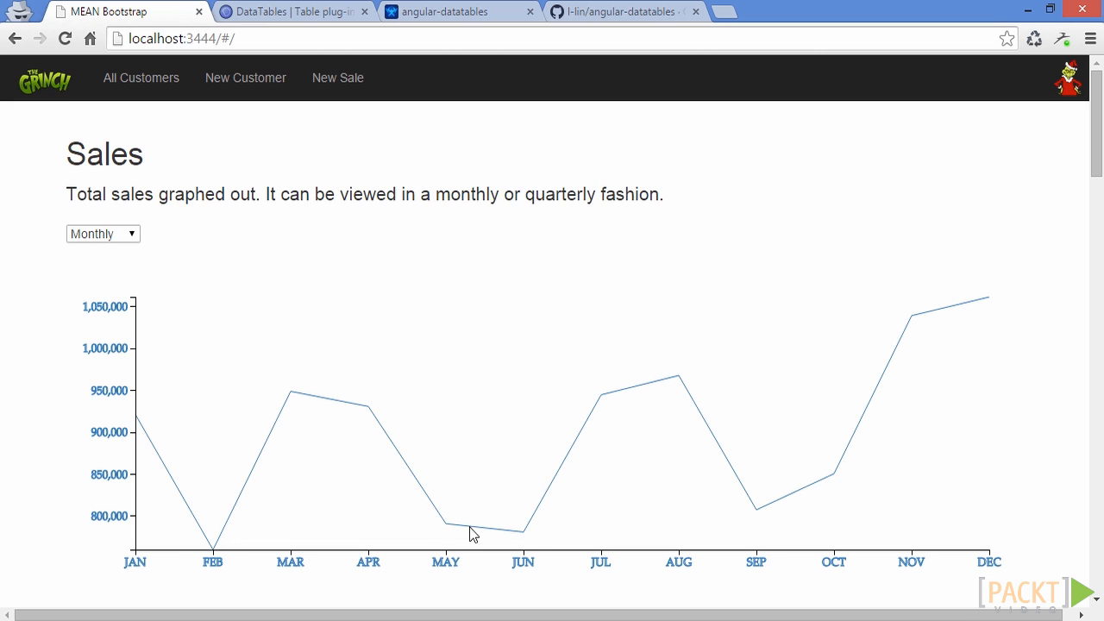
mouse_move(303, 559)
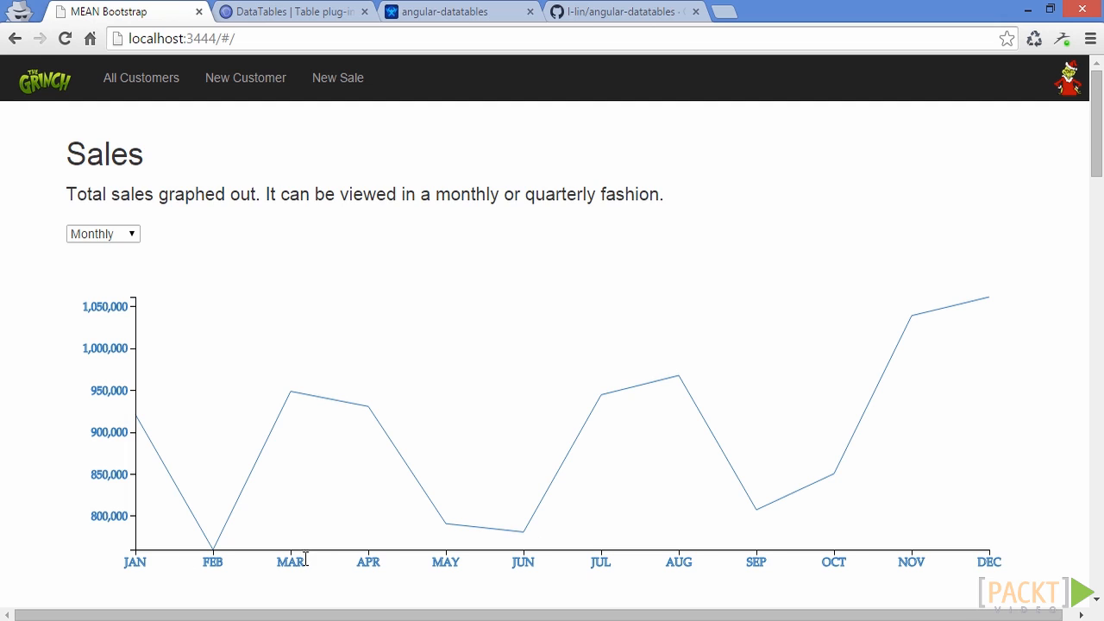
mouse_move(993, 558)
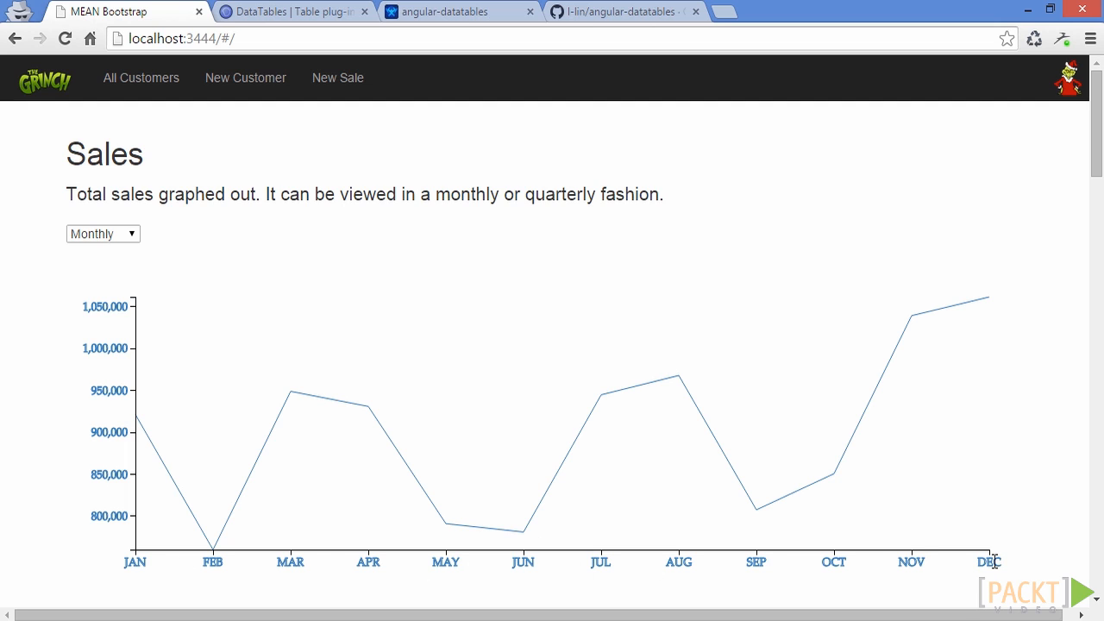
mouse_move(205, 562)
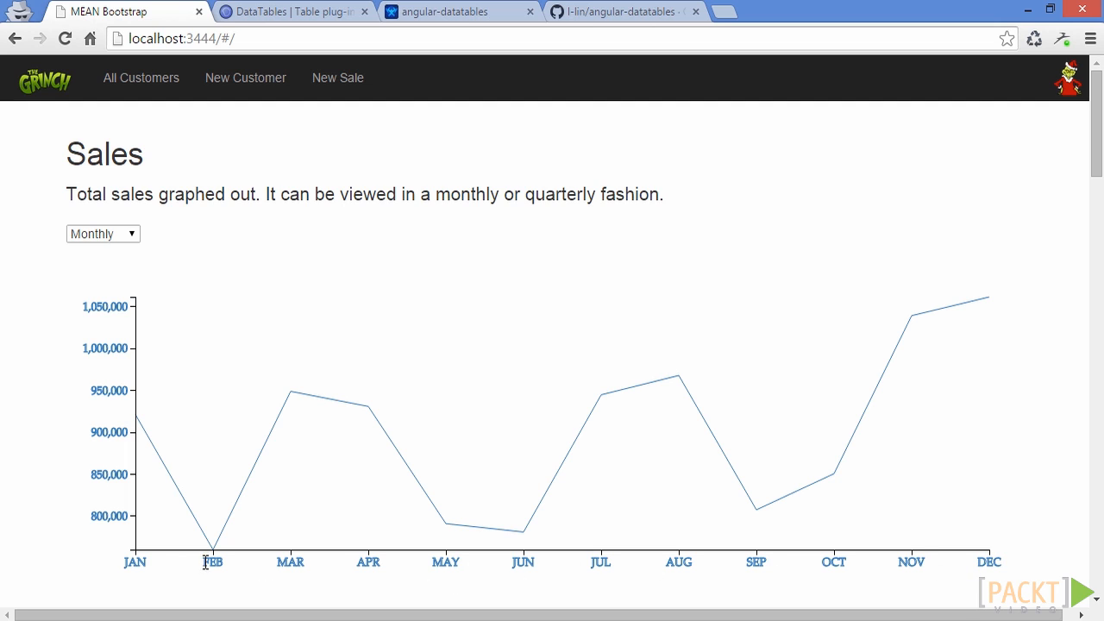
click(102, 234)
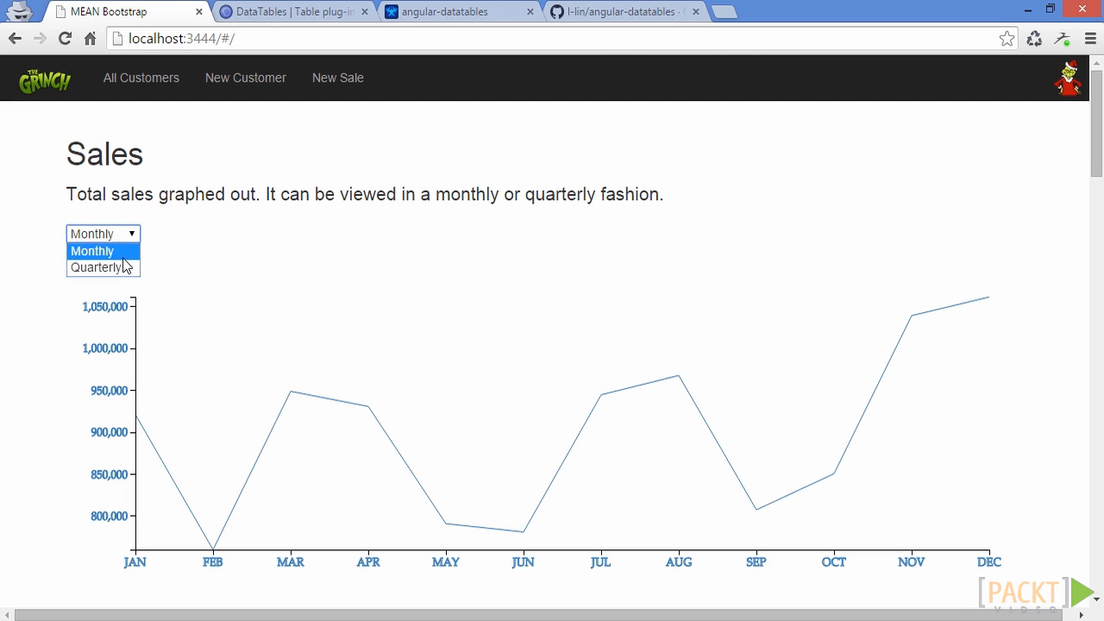
mouse_move(125, 267)
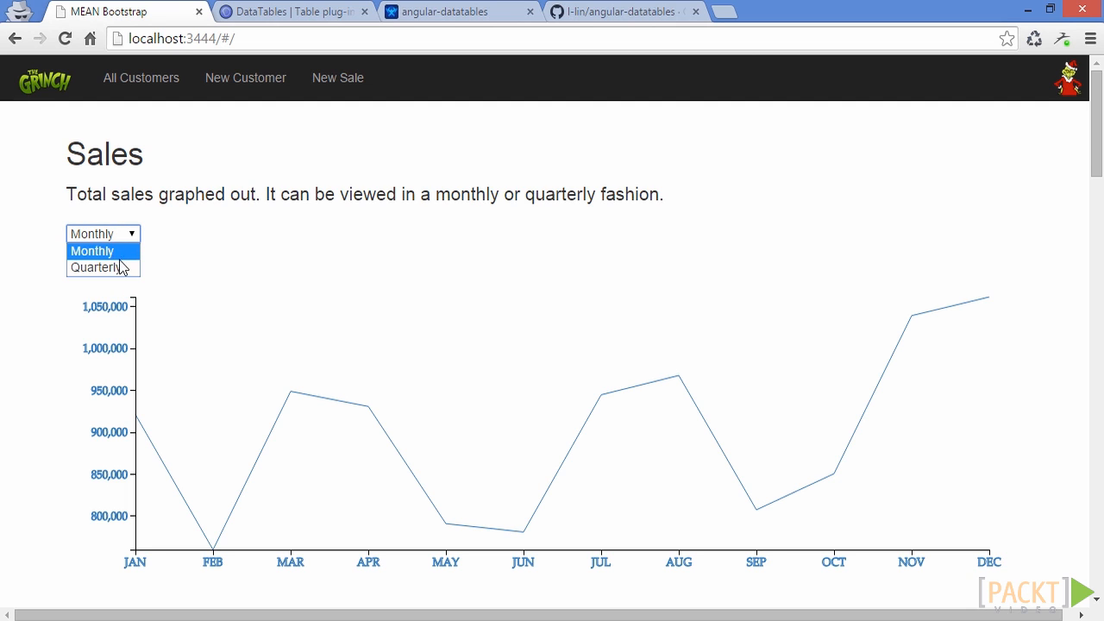
click(93, 266)
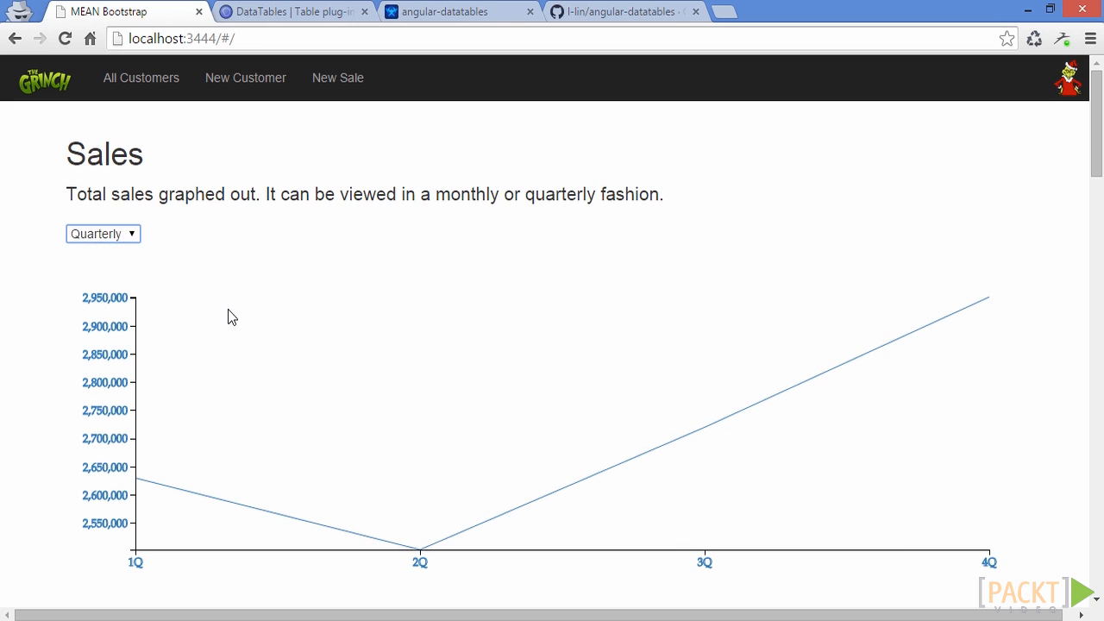
mouse_move(239, 393)
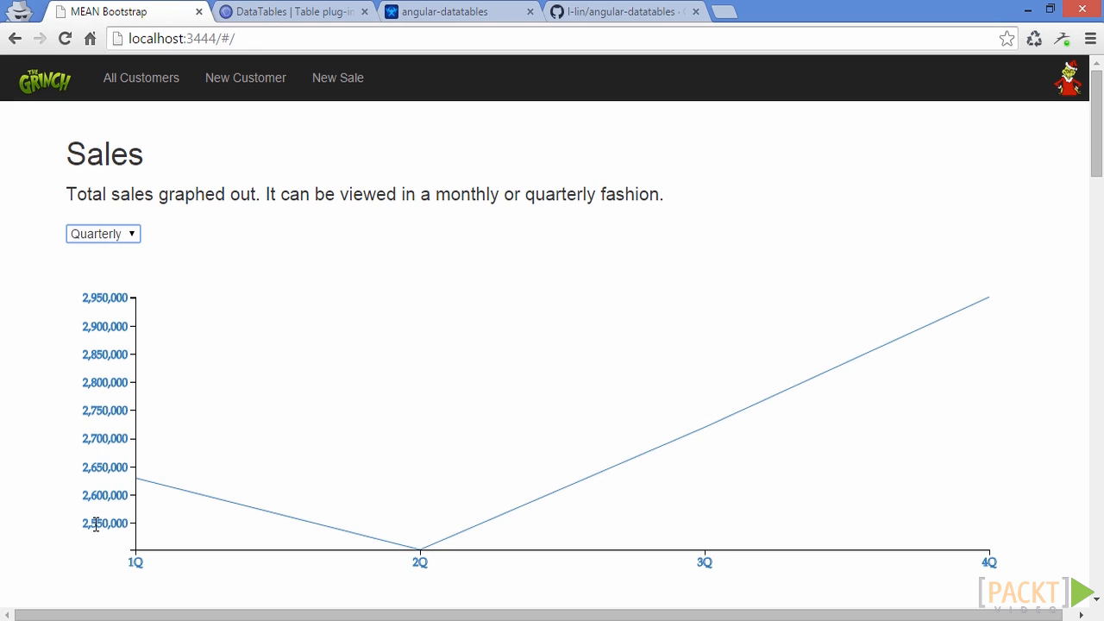
mouse_move(122, 327)
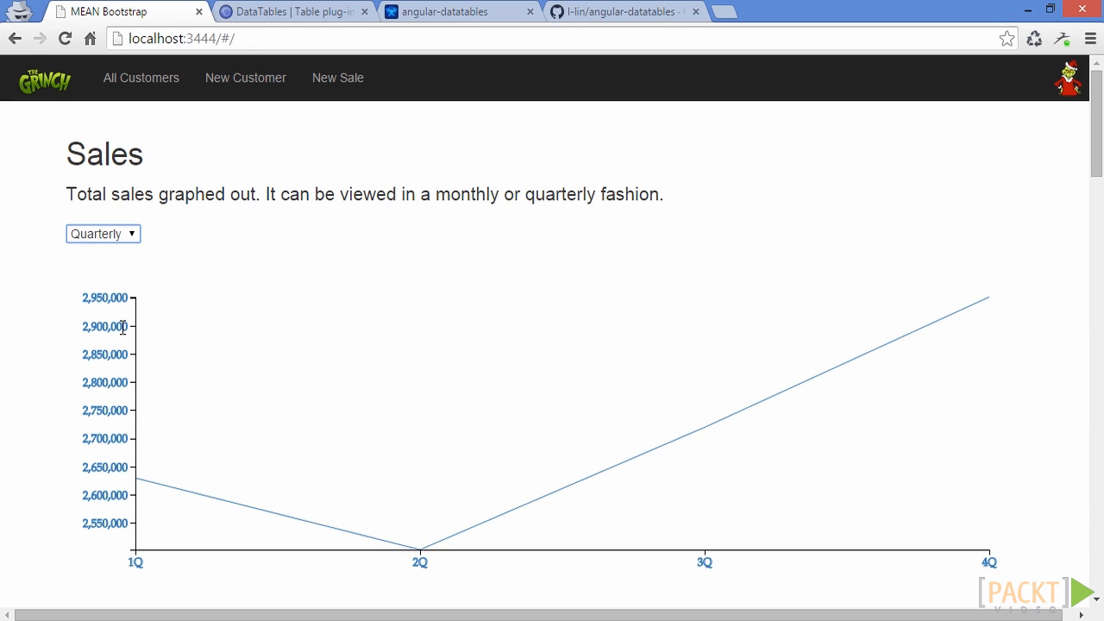
mouse_move(129, 278)
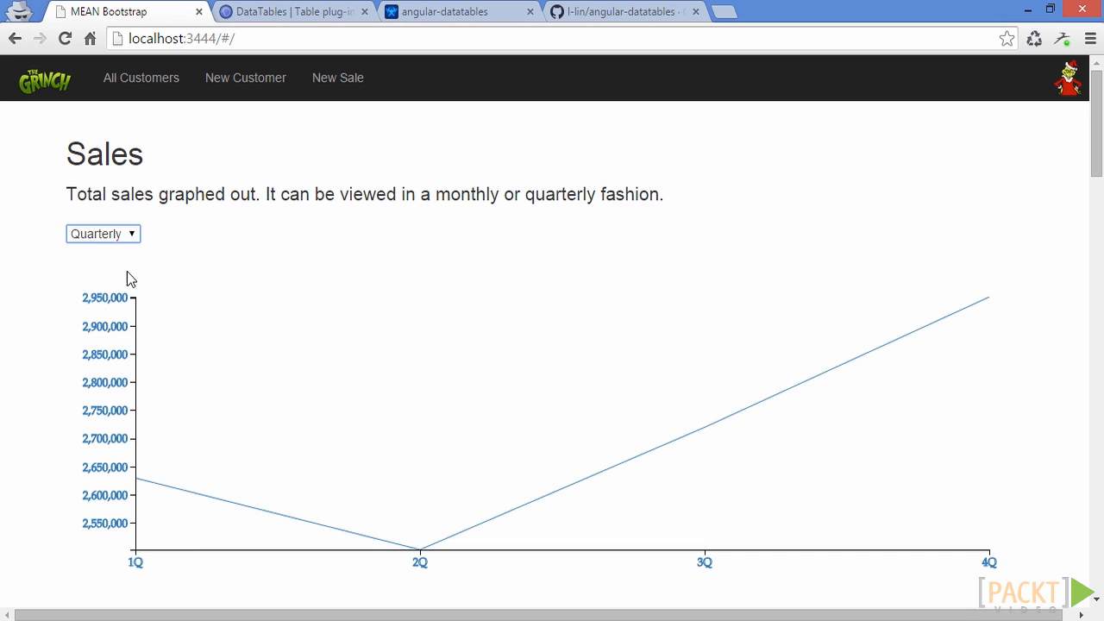
Scroll the dashboard past the quarterly sales graph to the Best Performing Customers table.
scroll(down, 3)
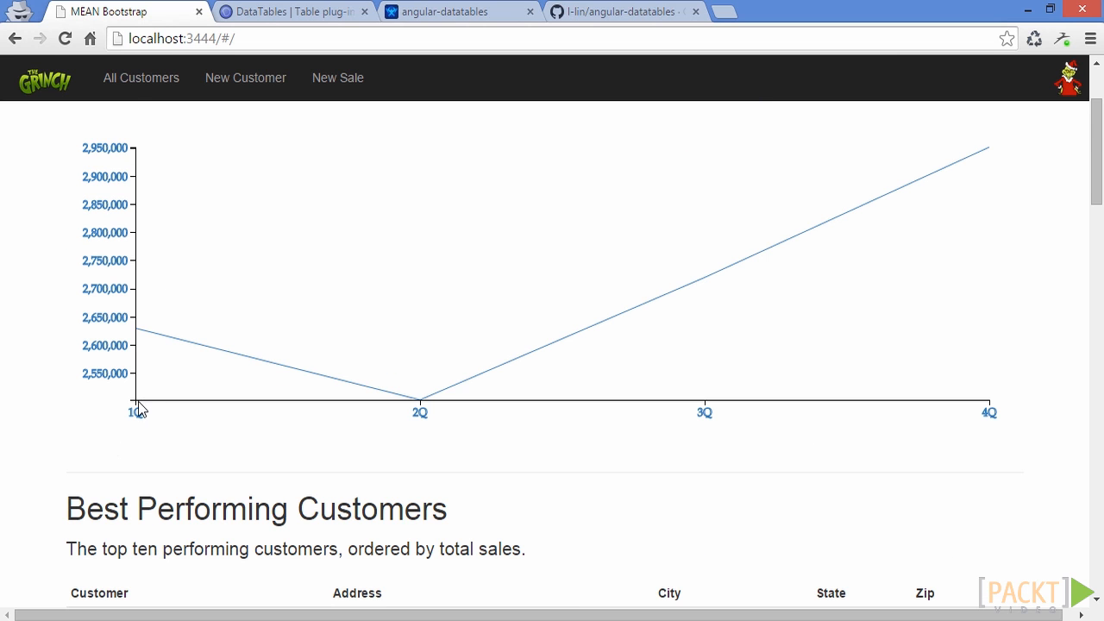
mouse_move(720, 435)
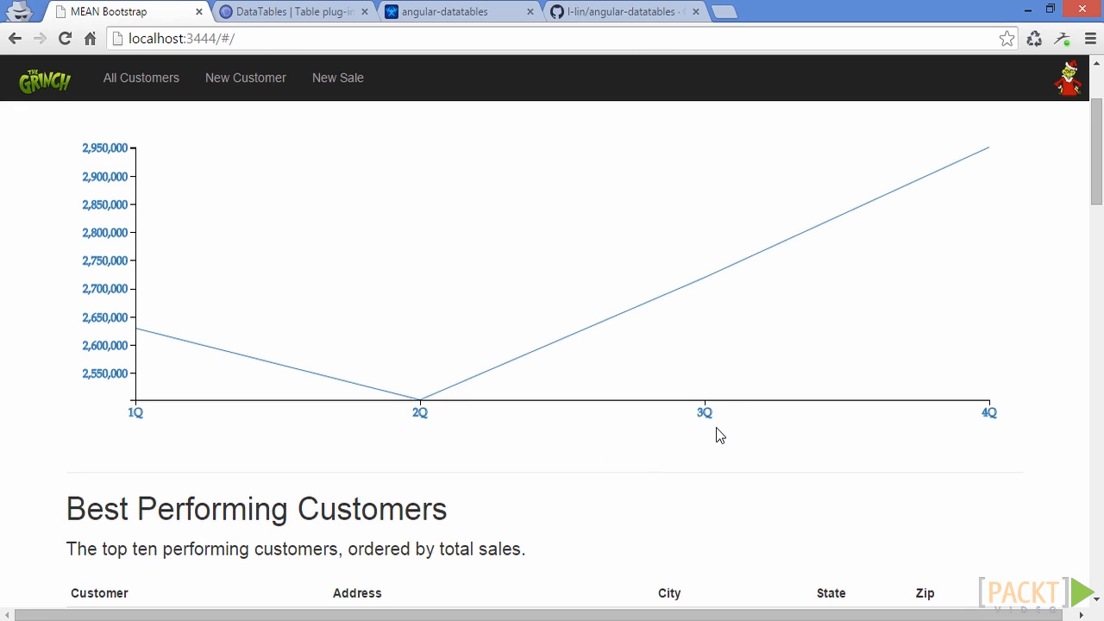
mouse_move(990, 435)
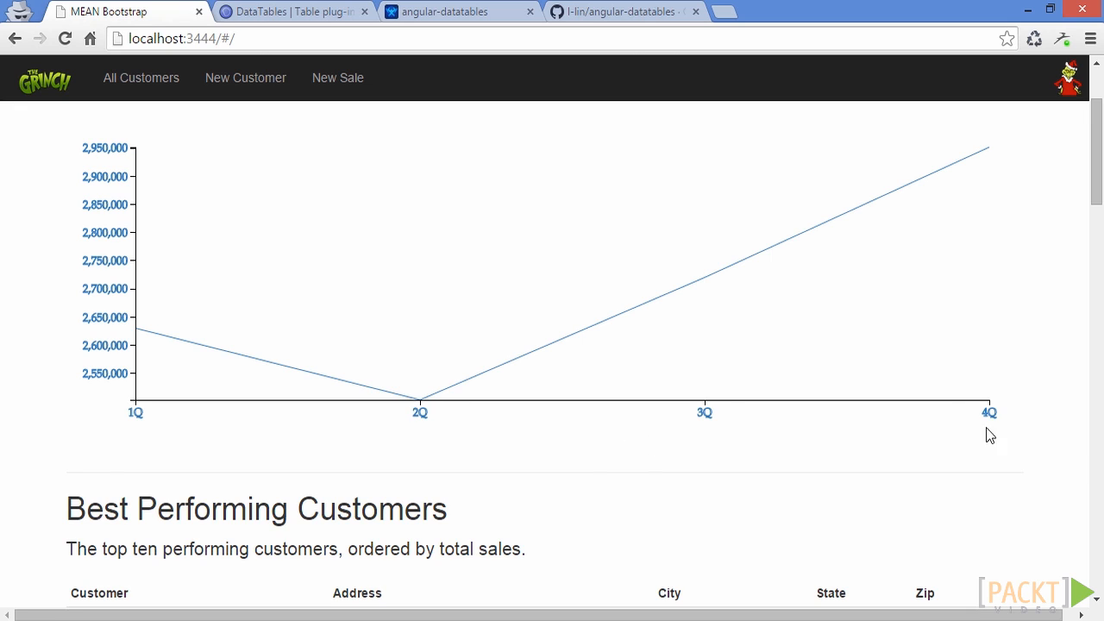
mouse_move(811, 431)
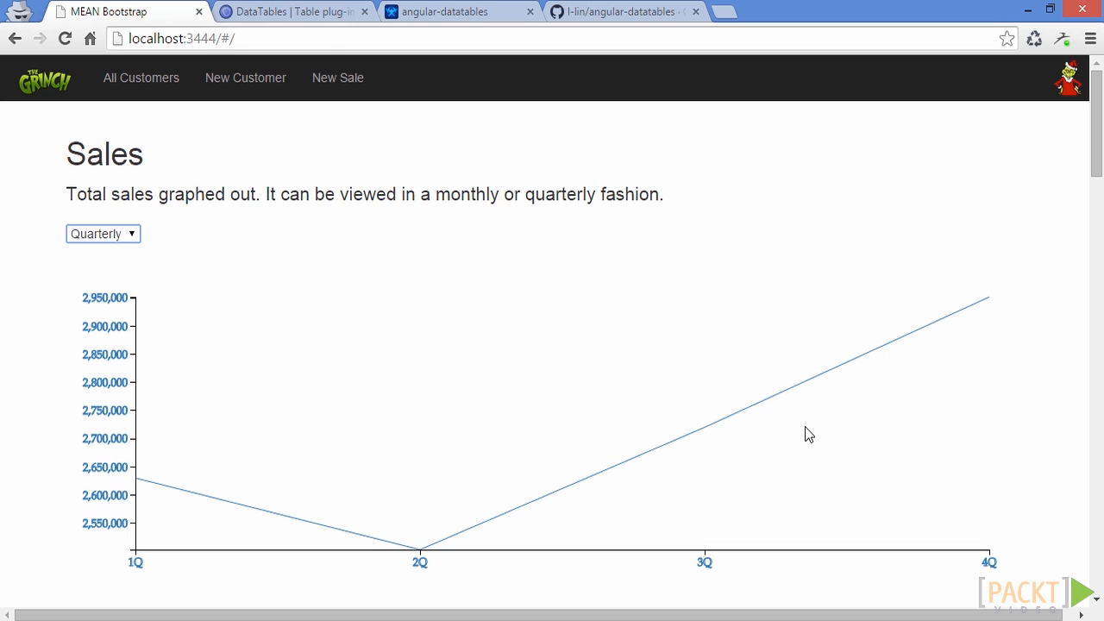
scroll(down, 3)
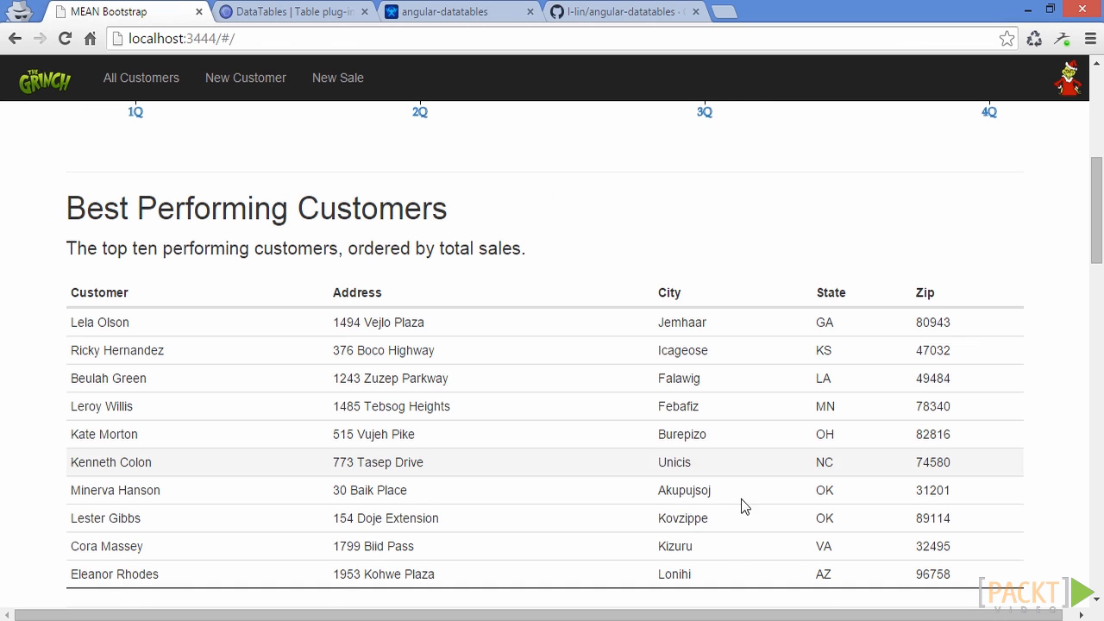
Review Best Performing Customers and the 77-entry Unfulfilled Orders table, then go to the DataTables site.
scroll(down, 3)
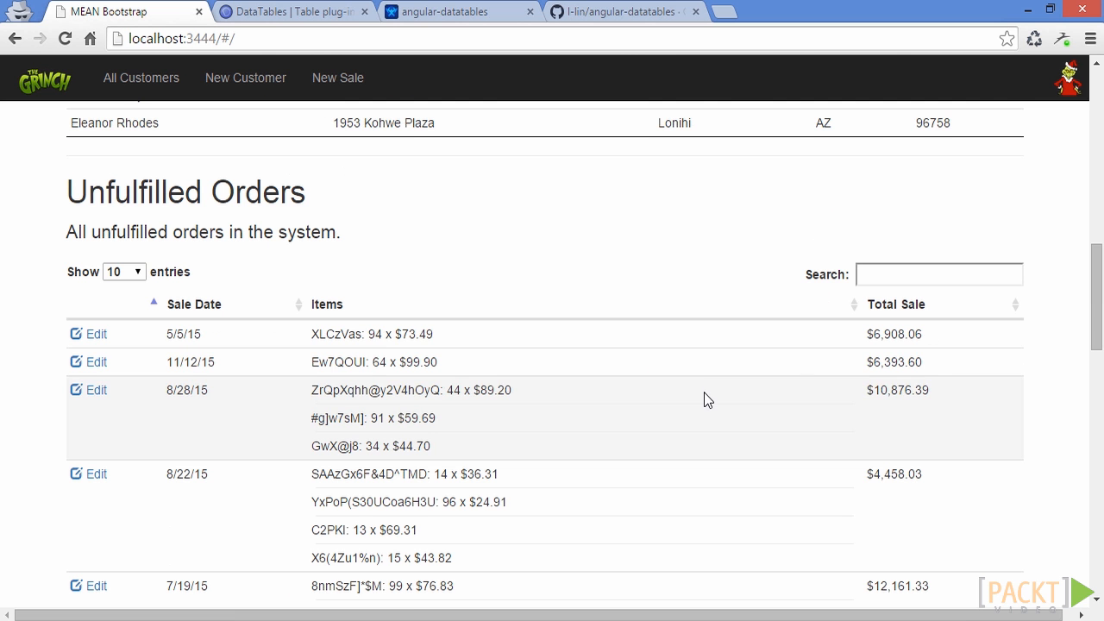
scroll(down, 3)
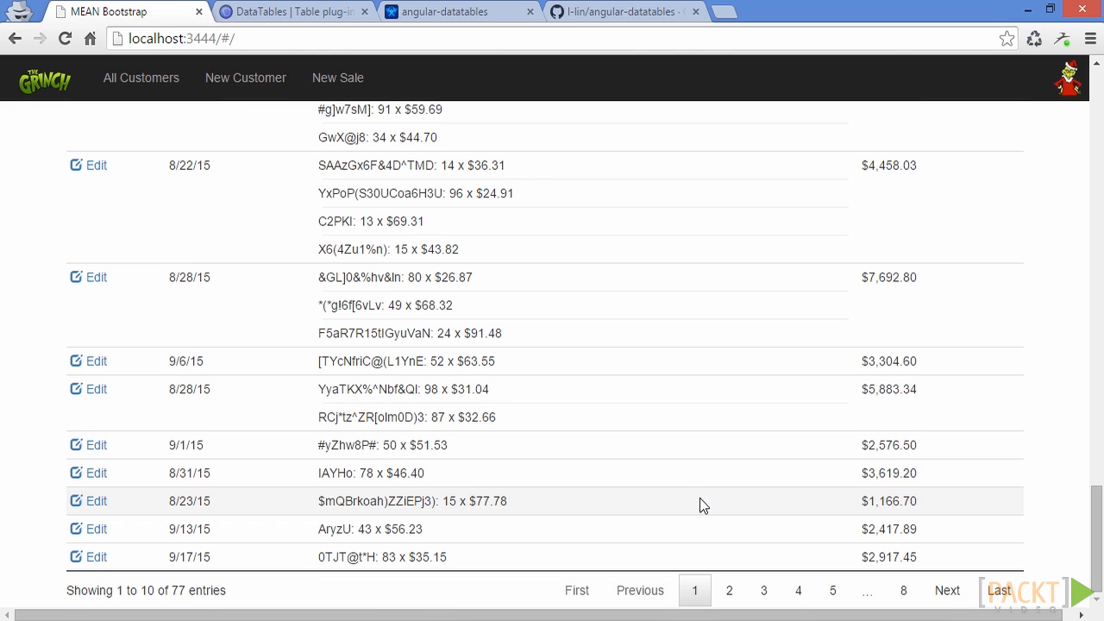
mouse_move(681, 472)
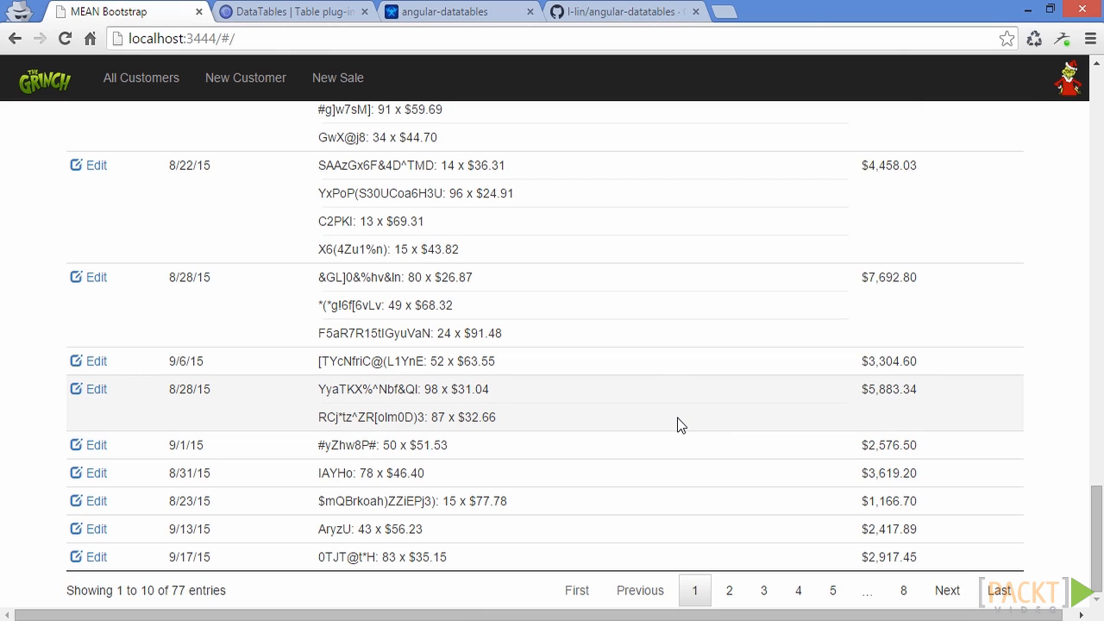
mouse_move(662, 424)
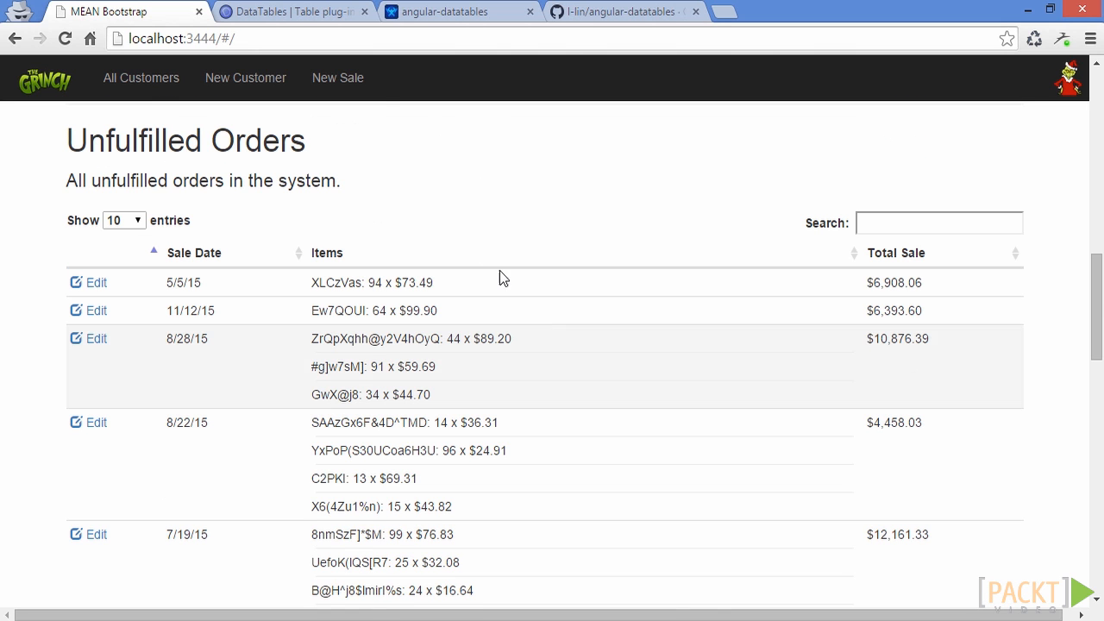
click(293, 10)
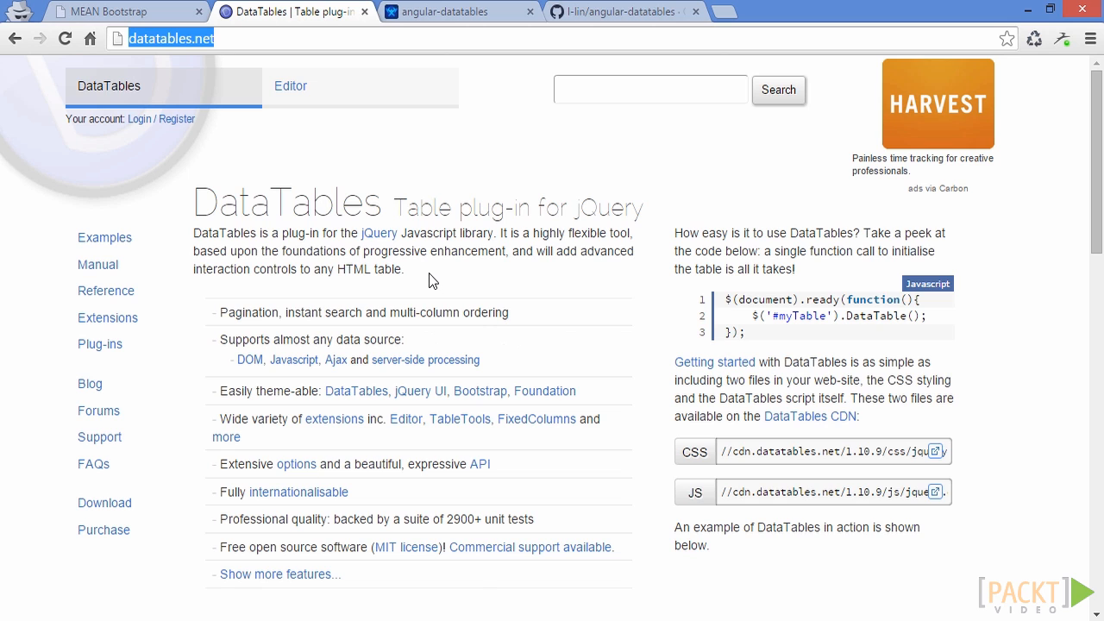
Browse the DataTables example, the angular-datatables site and its l-lin GitHub repository.
scroll(down, 3)
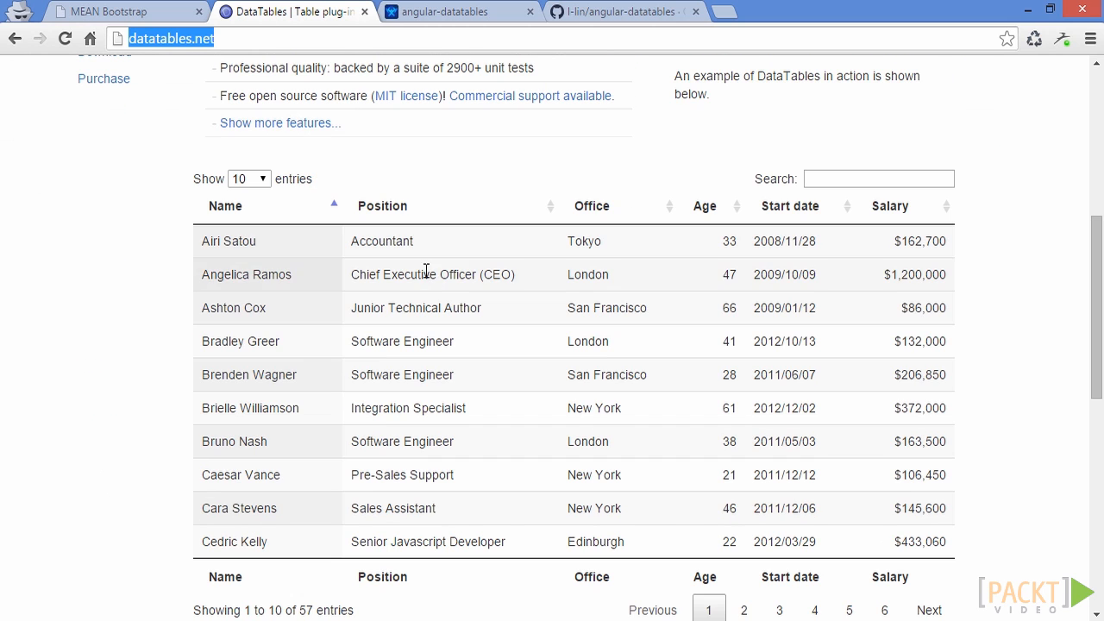
click(452, 10)
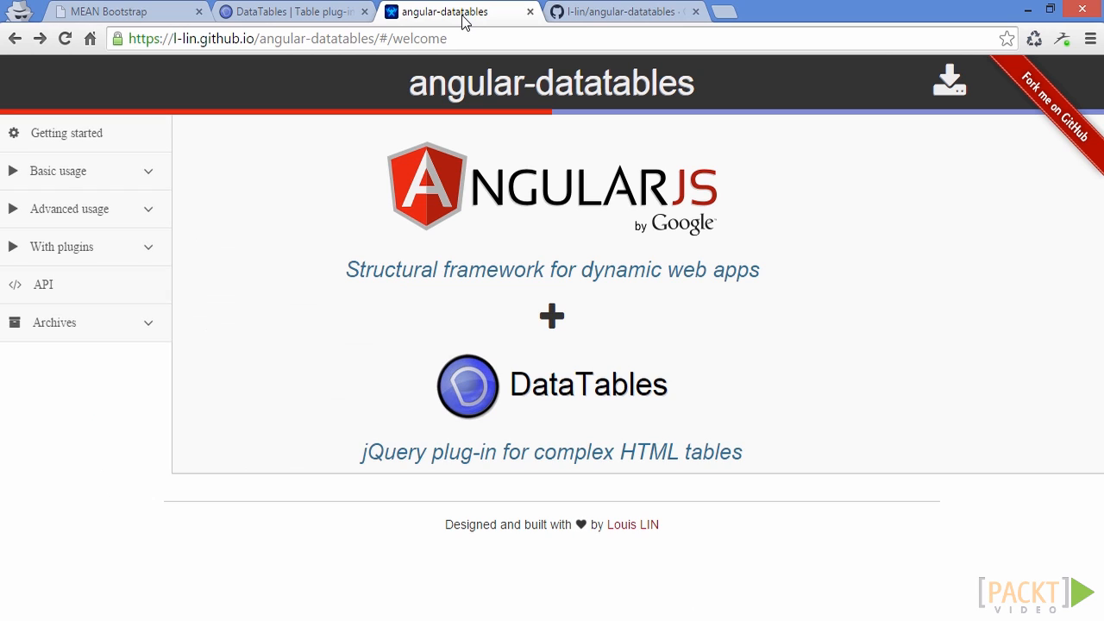
mouse_move(612, 90)
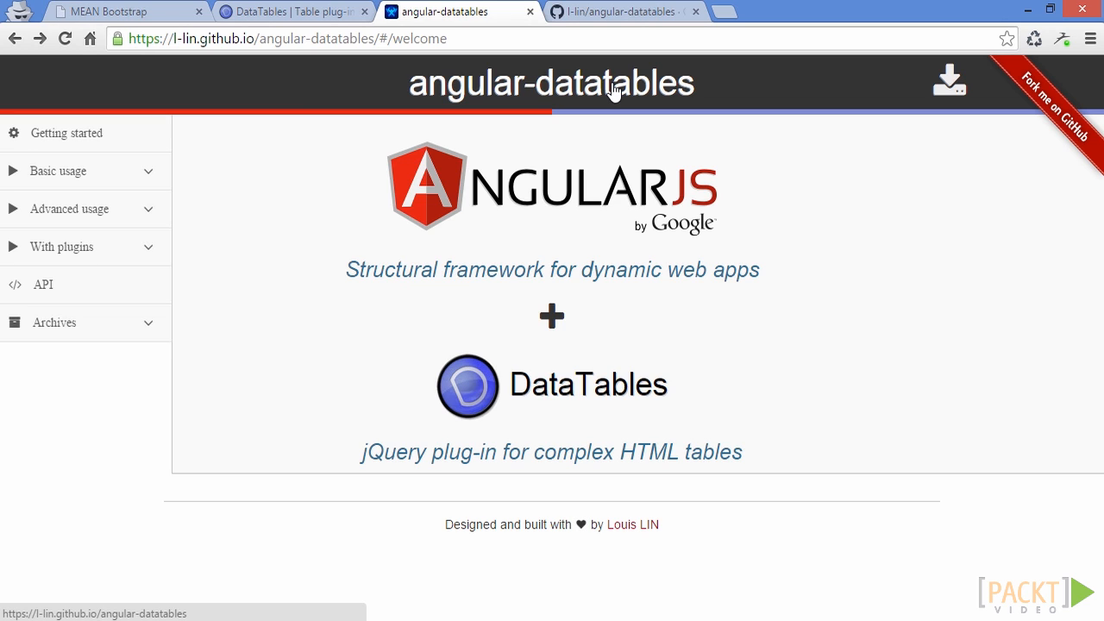
mouse_move(504, 259)
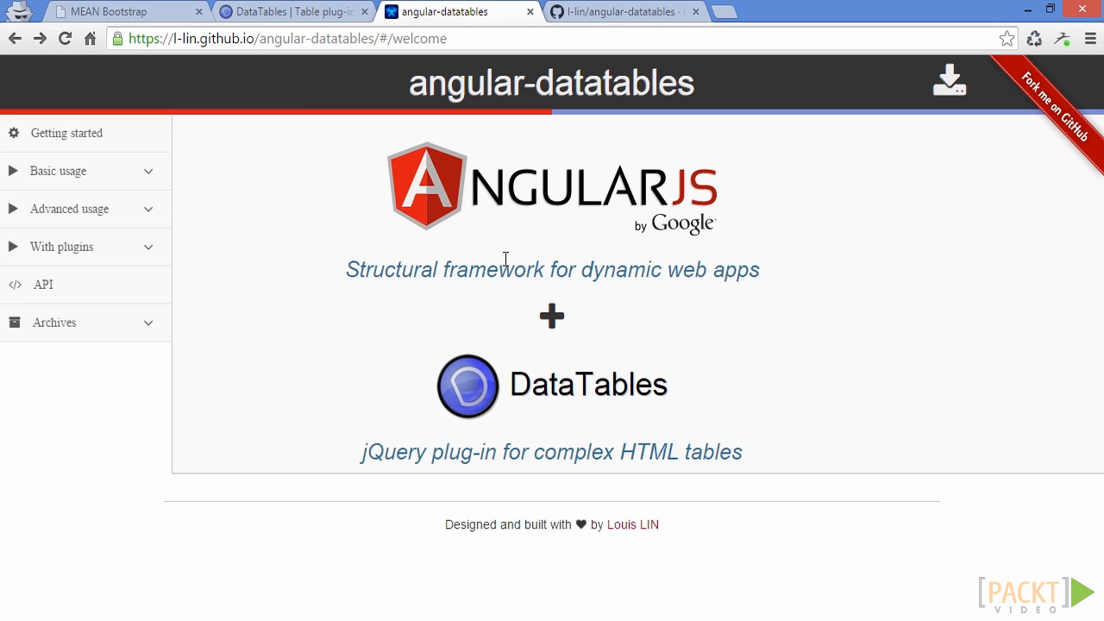
click(623, 10)
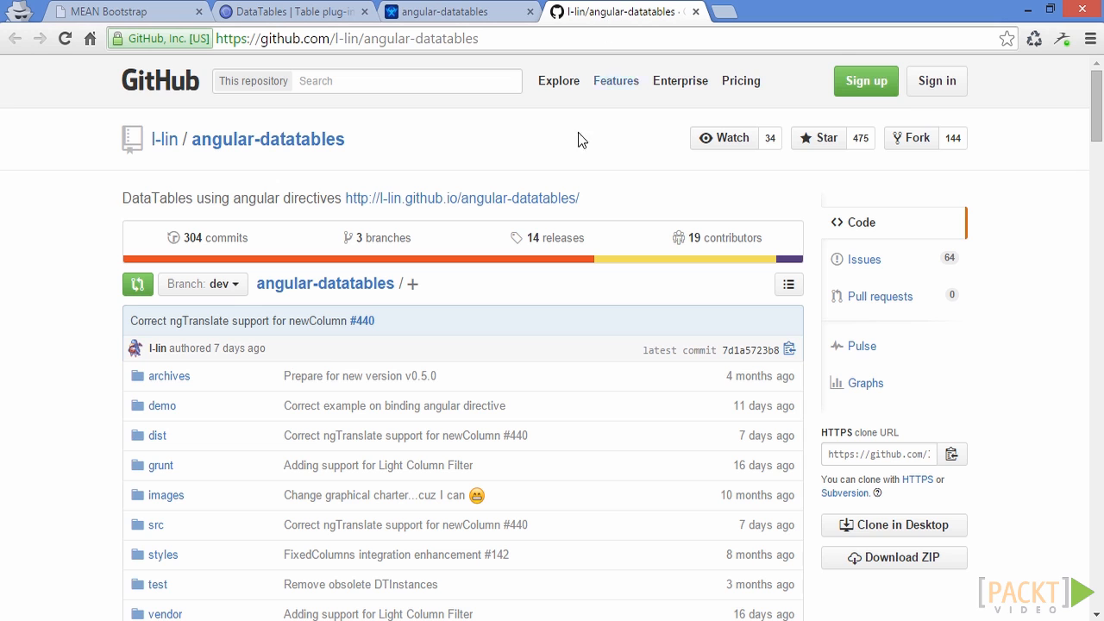
mouse_move(269, 138)
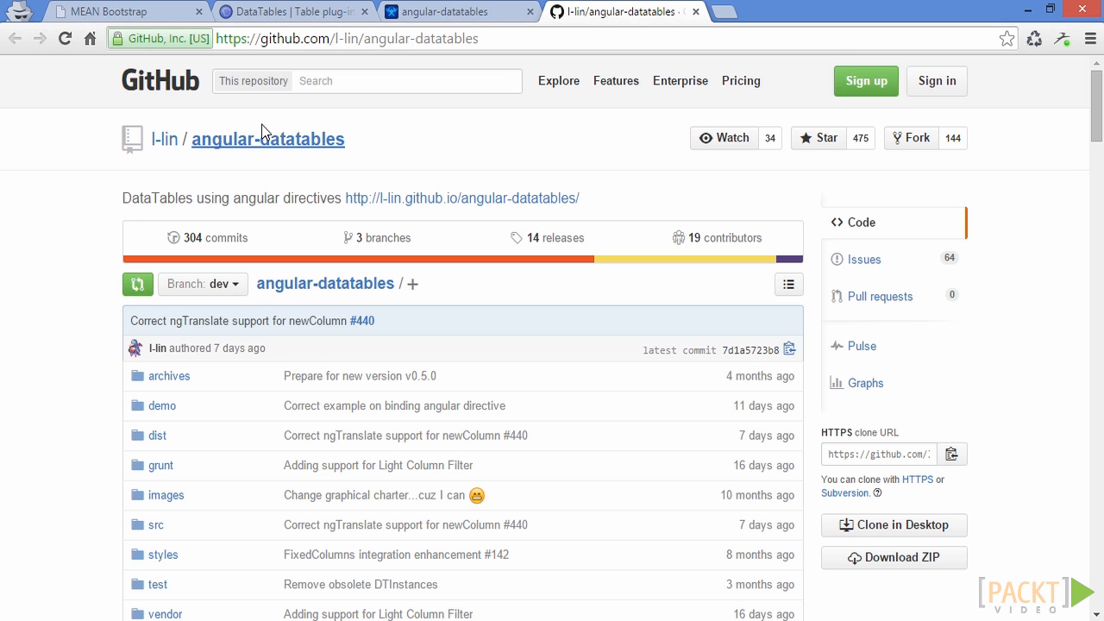
scroll(down, 3)
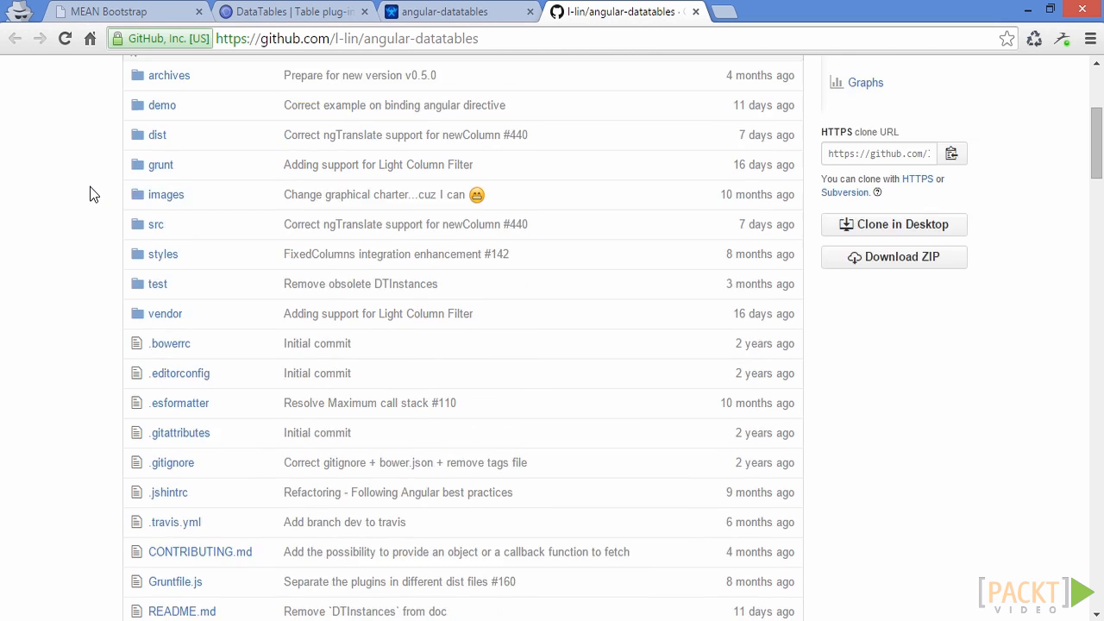
scroll(down, 3)
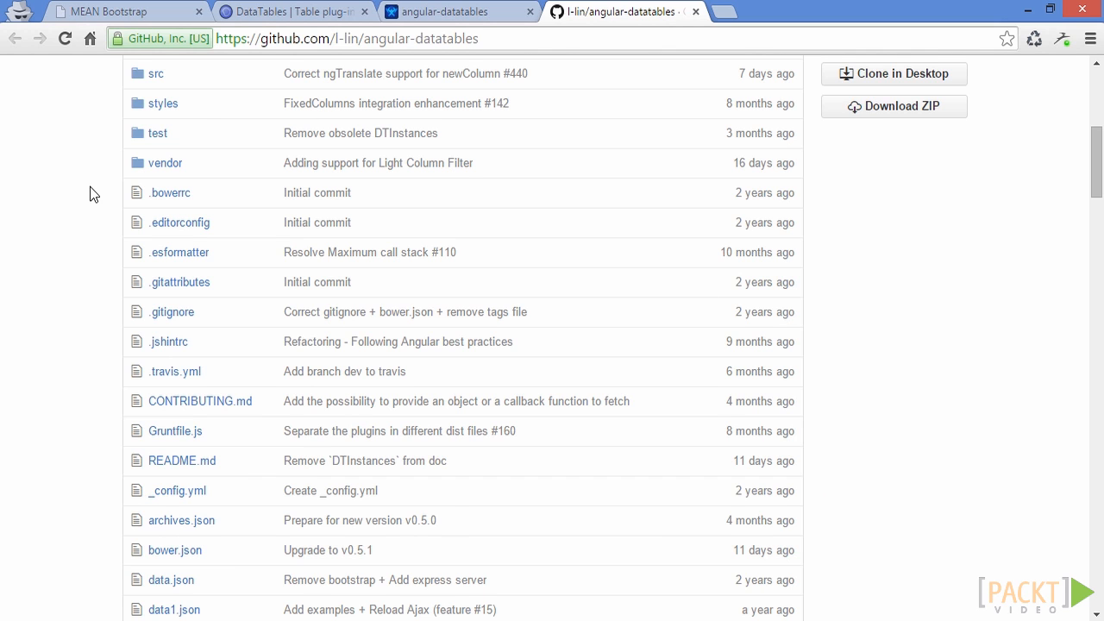
scroll(down, 3)
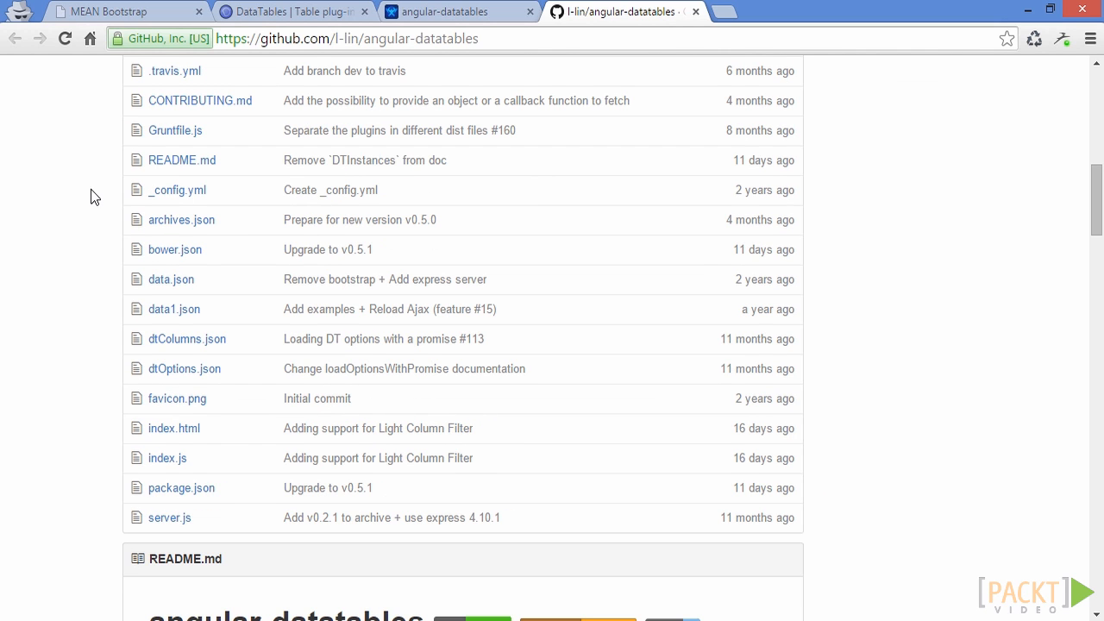
scroll(down, 3)
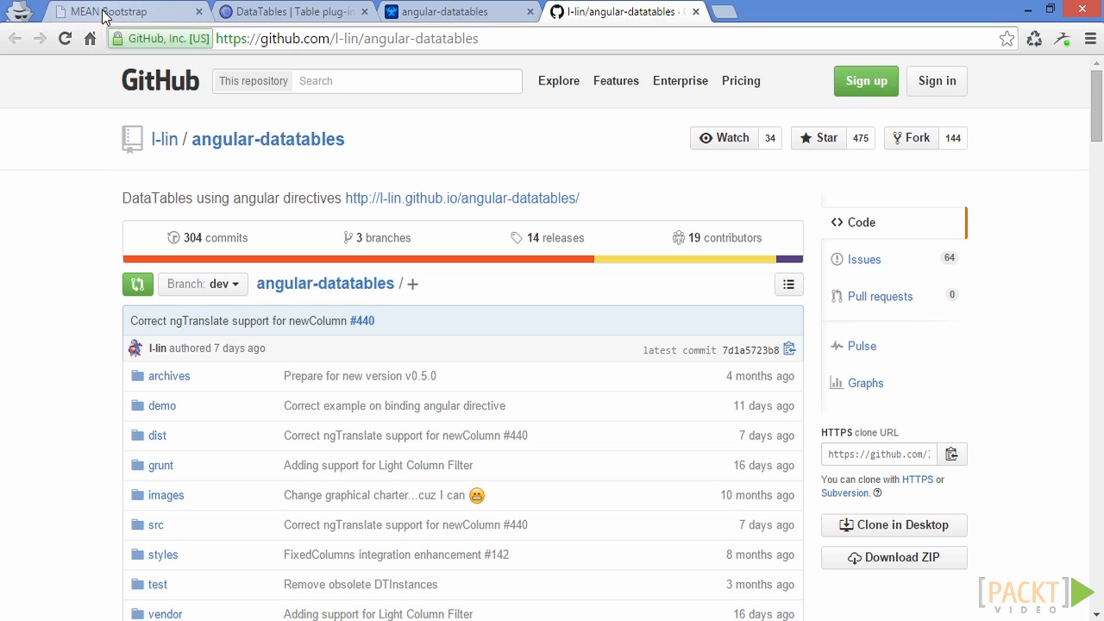
Return to the demo app's All Customers list and search it for 'helt'.
click(103, 10)
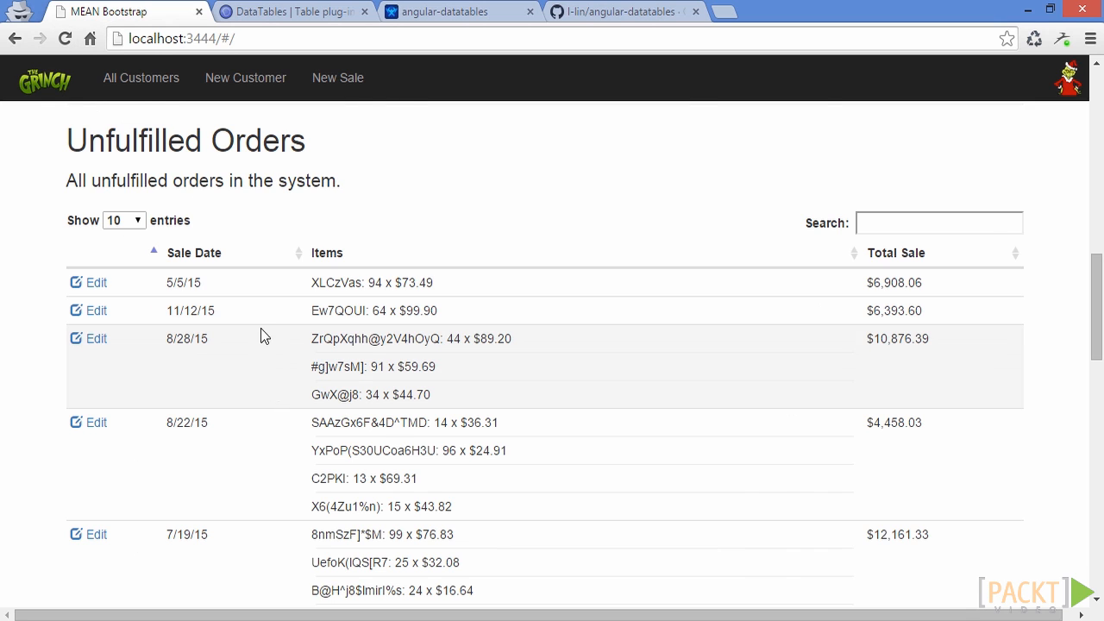
click(142, 78)
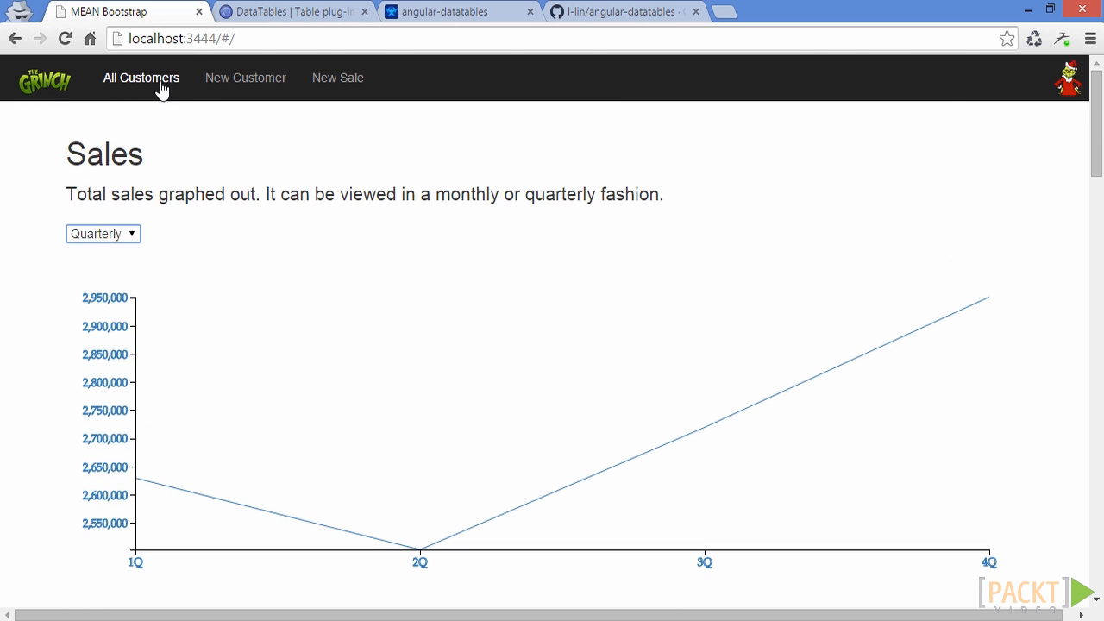
click(142, 77)
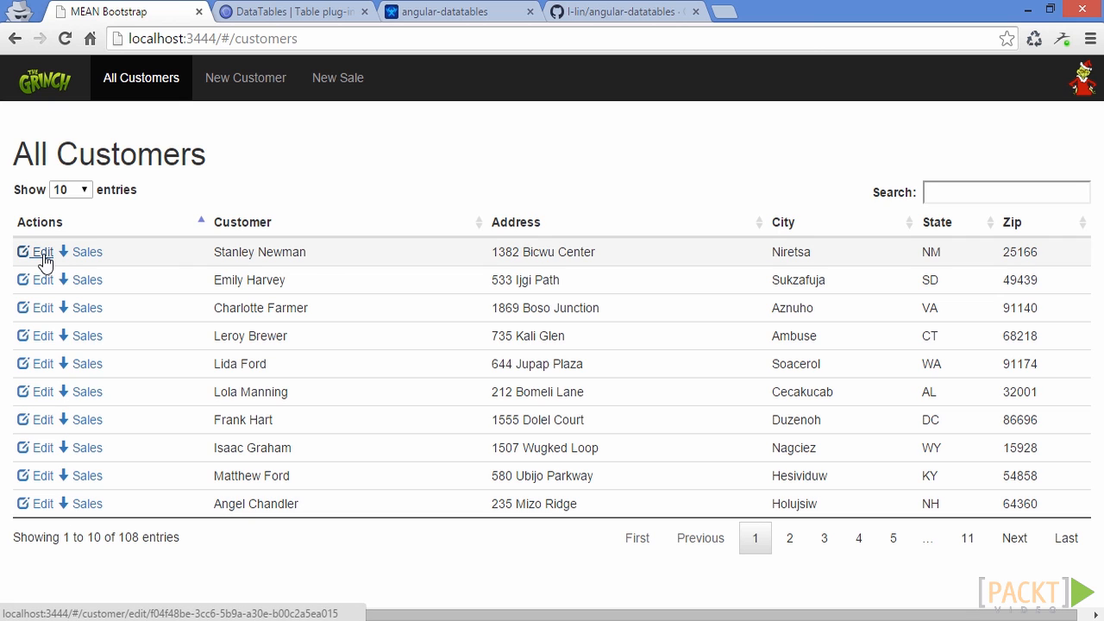
mouse_move(373, 186)
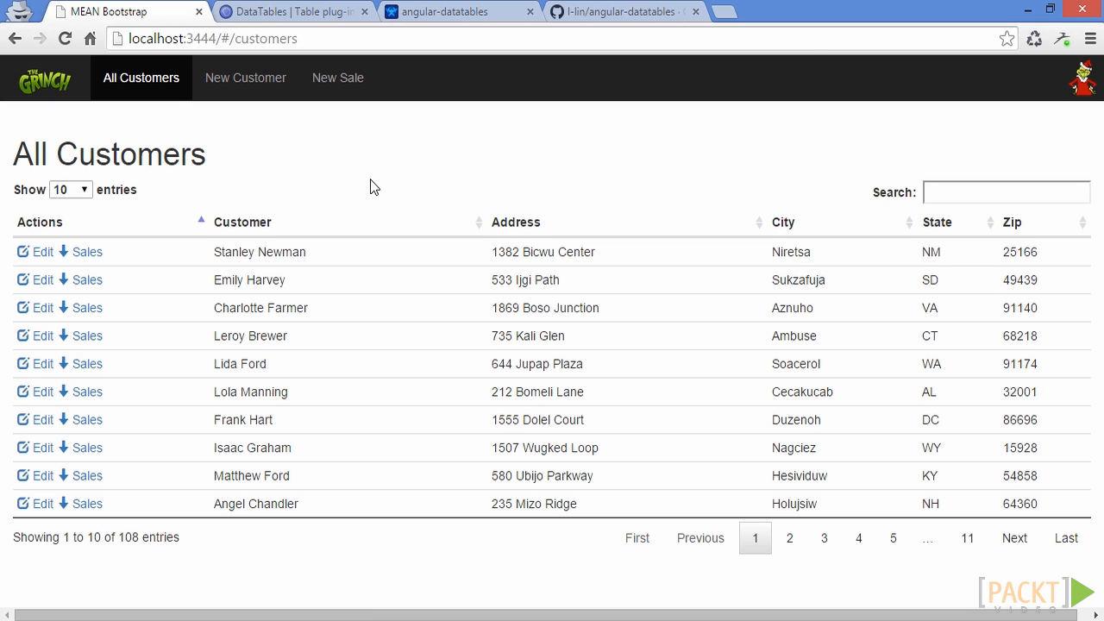
mouse_move(352, 188)
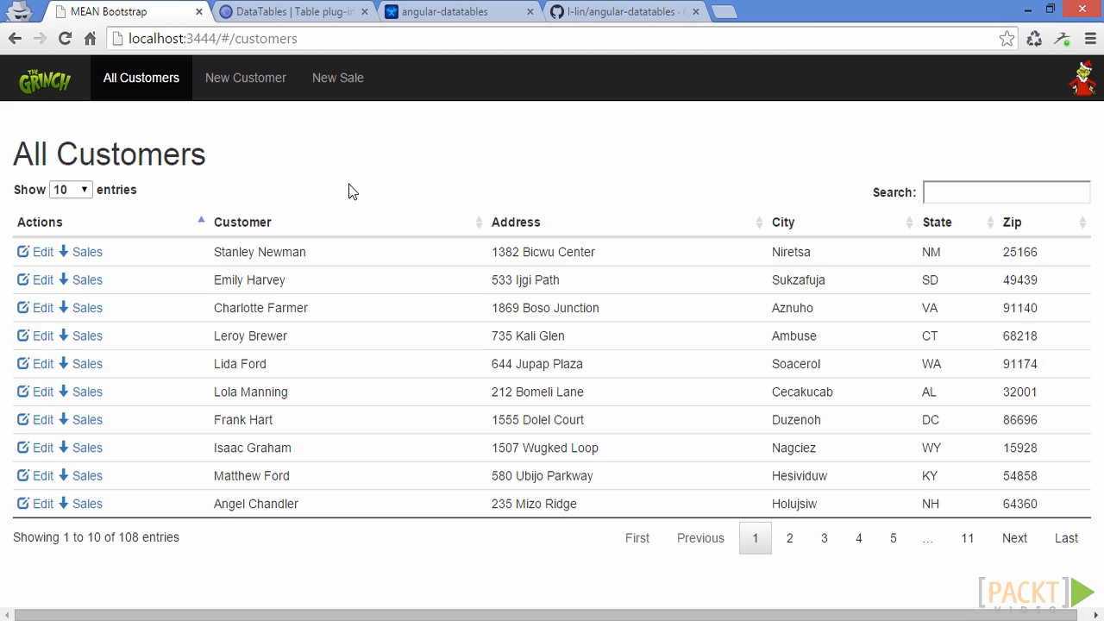
click(1005, 191)
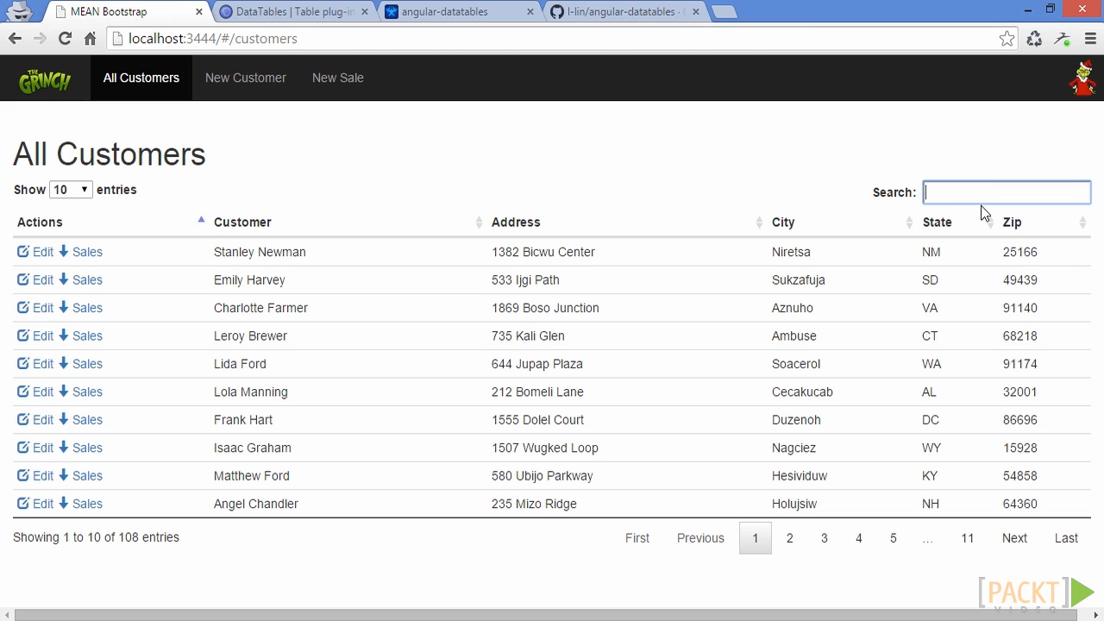
text(hel)
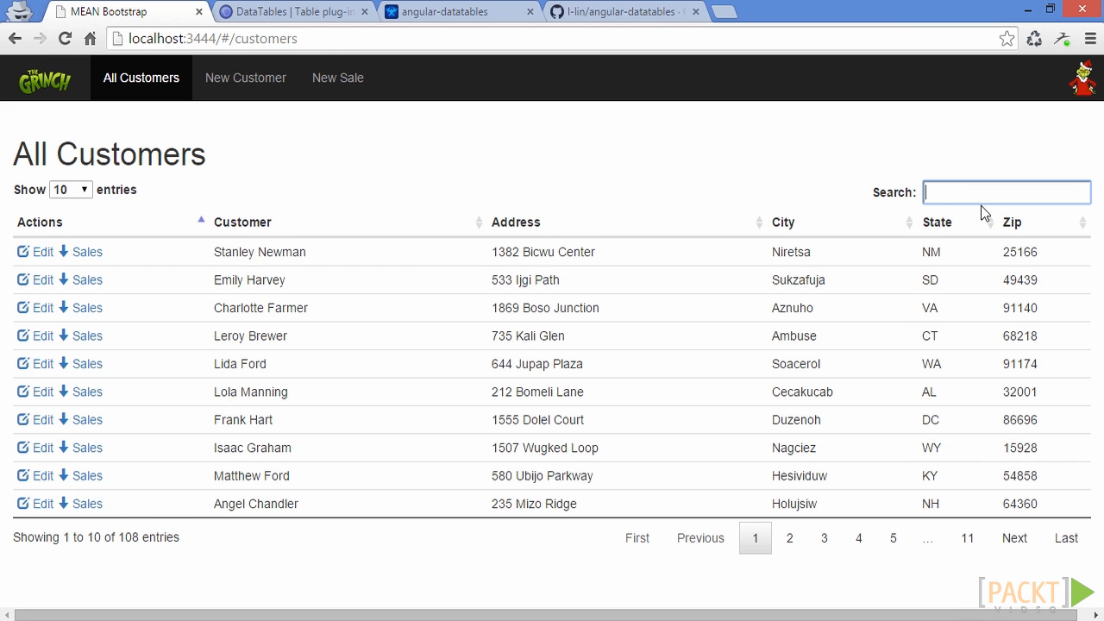
text(t)
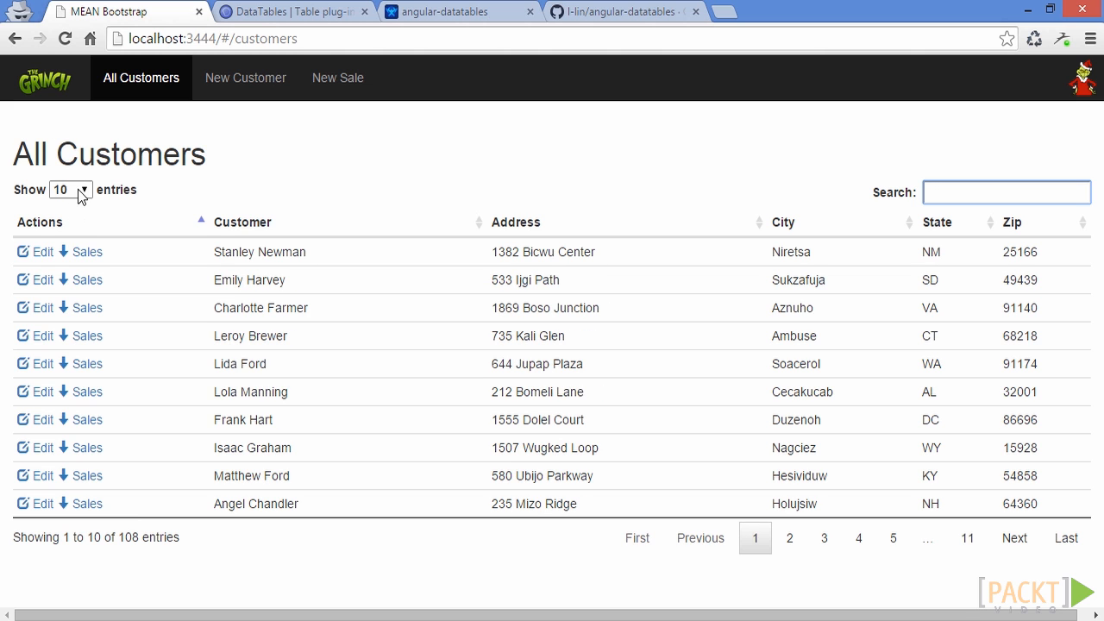
Show 25 of the 108 customers per page and sort by the Customer column.
click(69, 188)
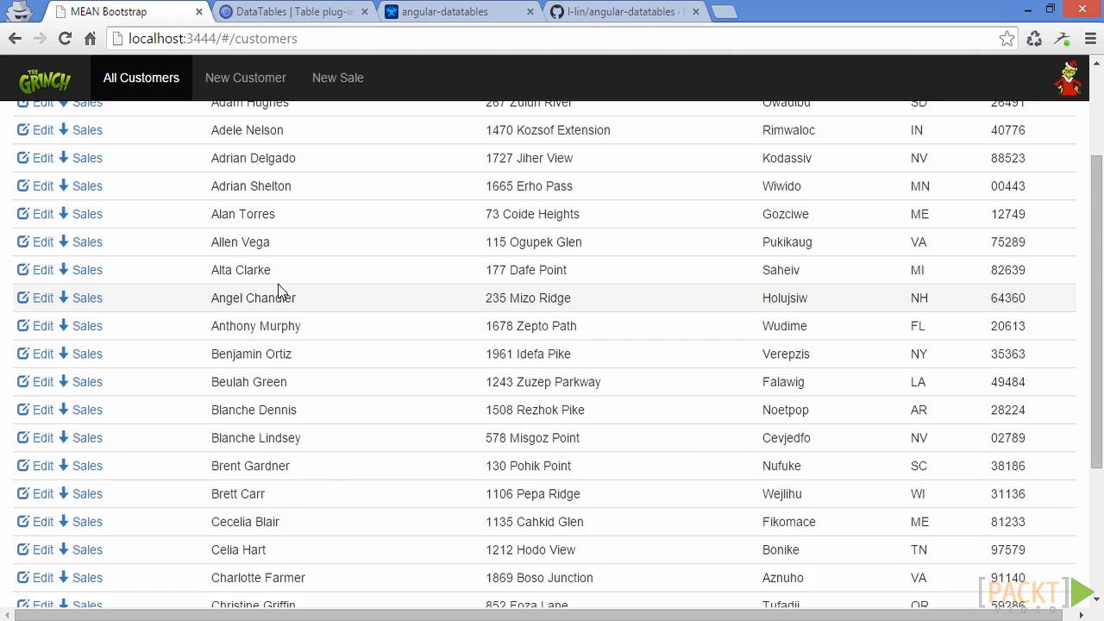
click(887, 590)
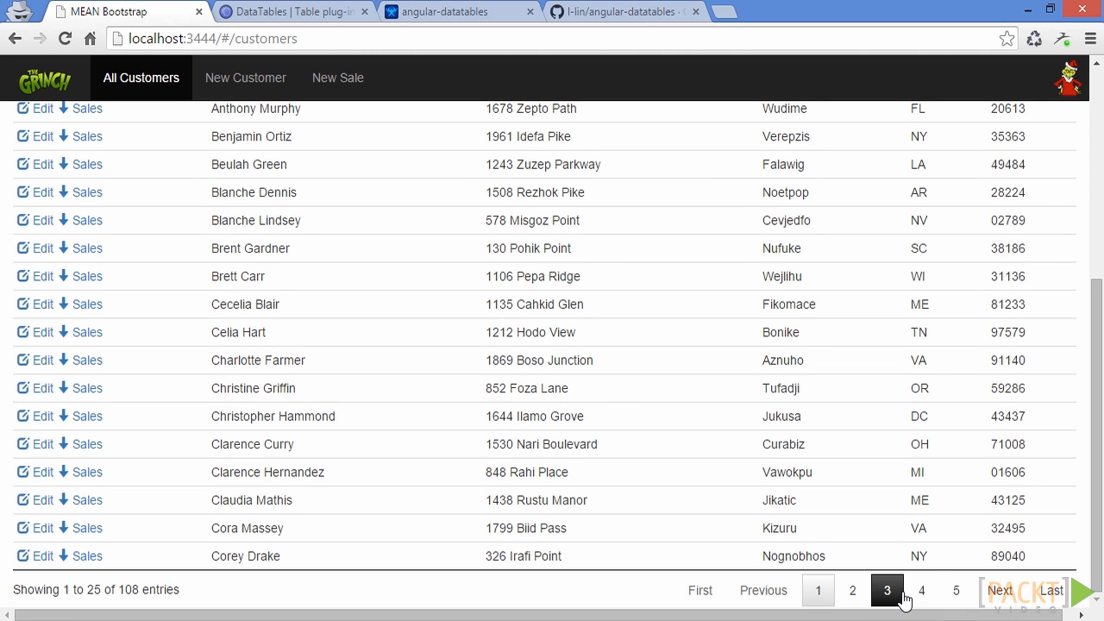
click(818, 590)
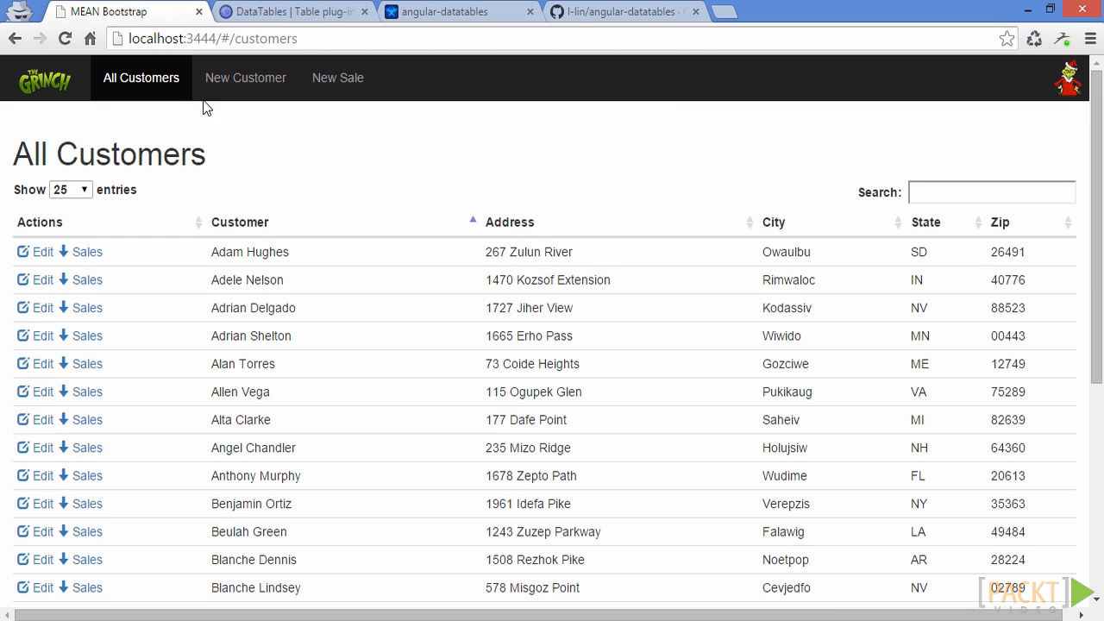
Bring up the New Customer form with empty Name, Address, City, State and Zip fields.
click(245, 77)
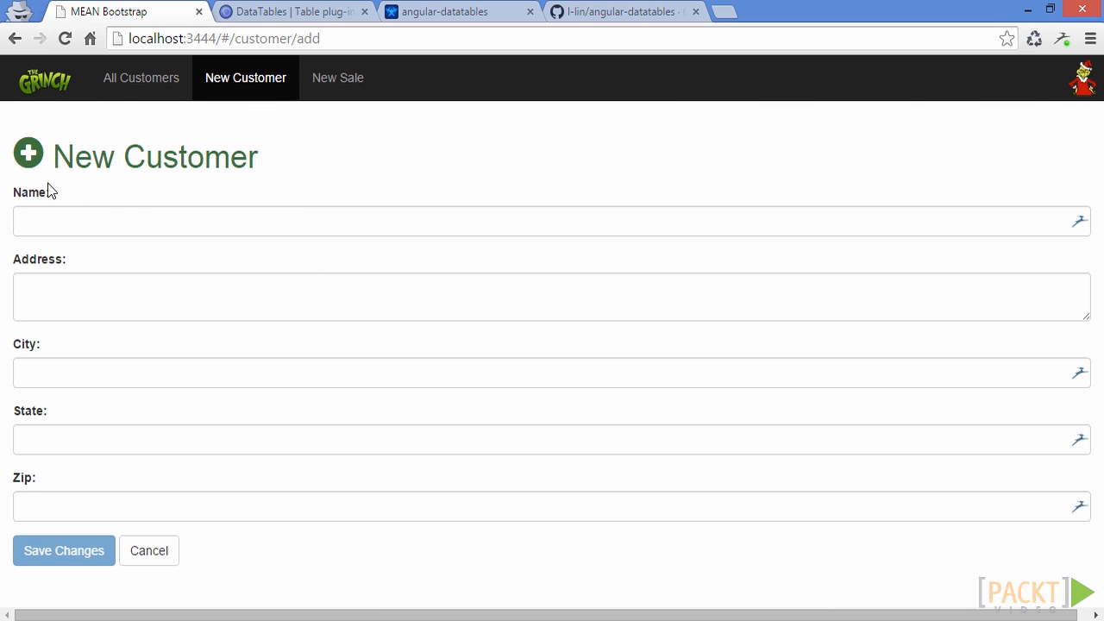
mouse_move(190, 183)
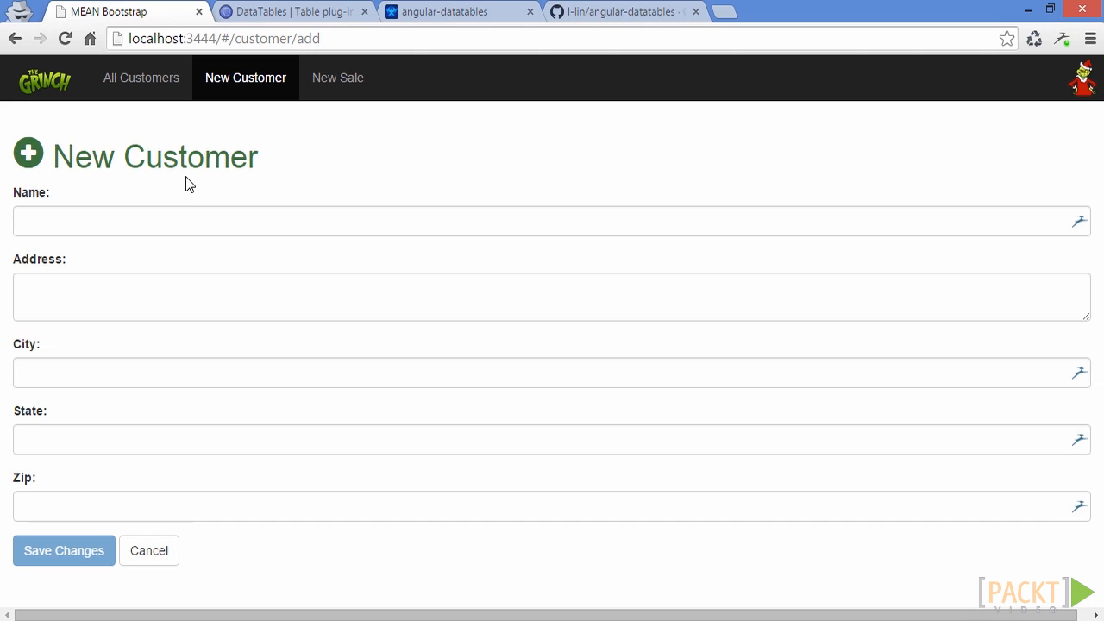
mouse_move(21, 169)
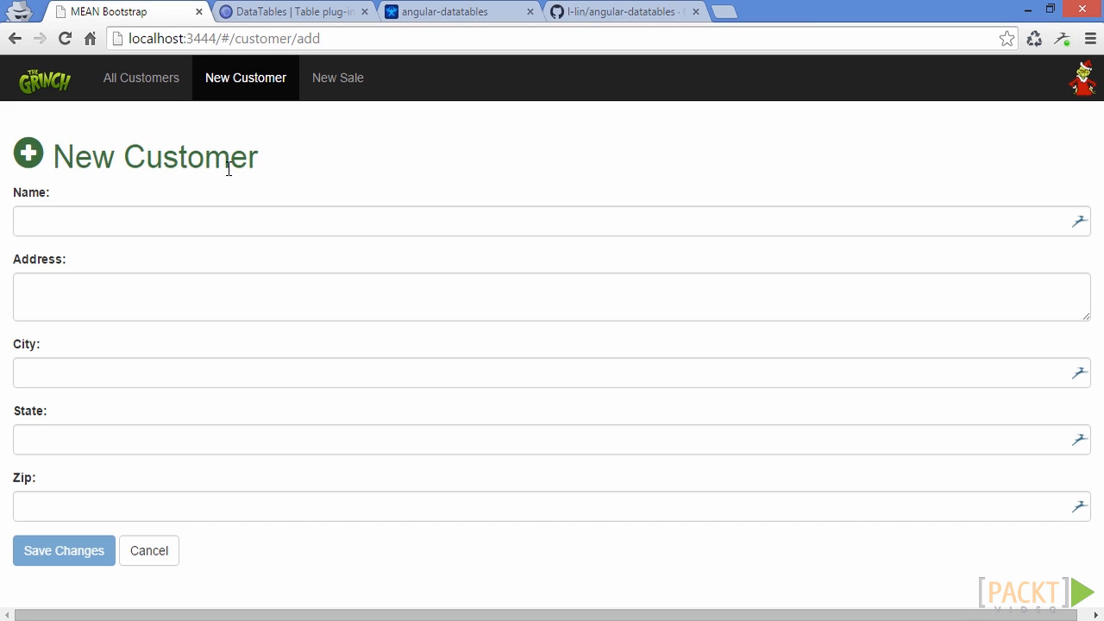
mouse_move(217, 167)
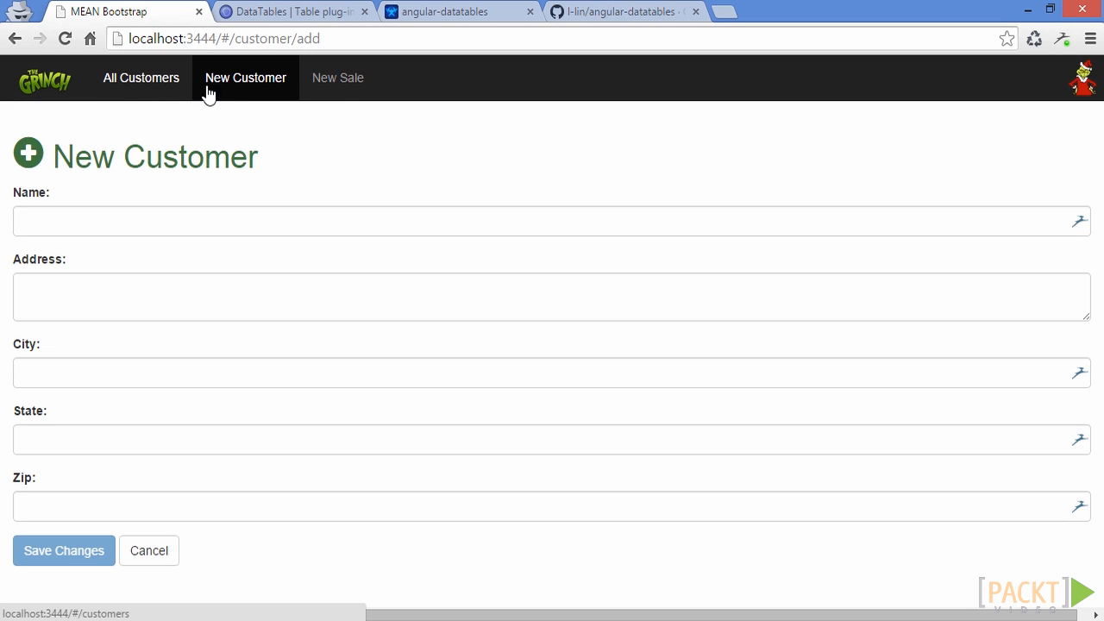
On the New Sale form, check the Customer dropdown, add and remove an item line, then return to All Customers.
click(338, 78)
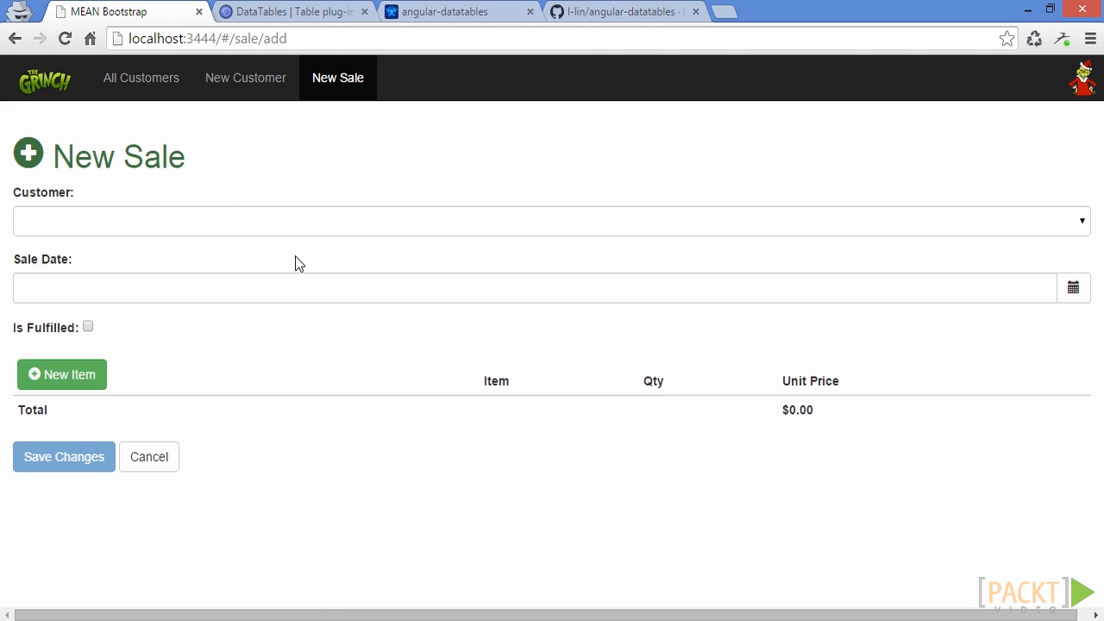
click(552, 221)
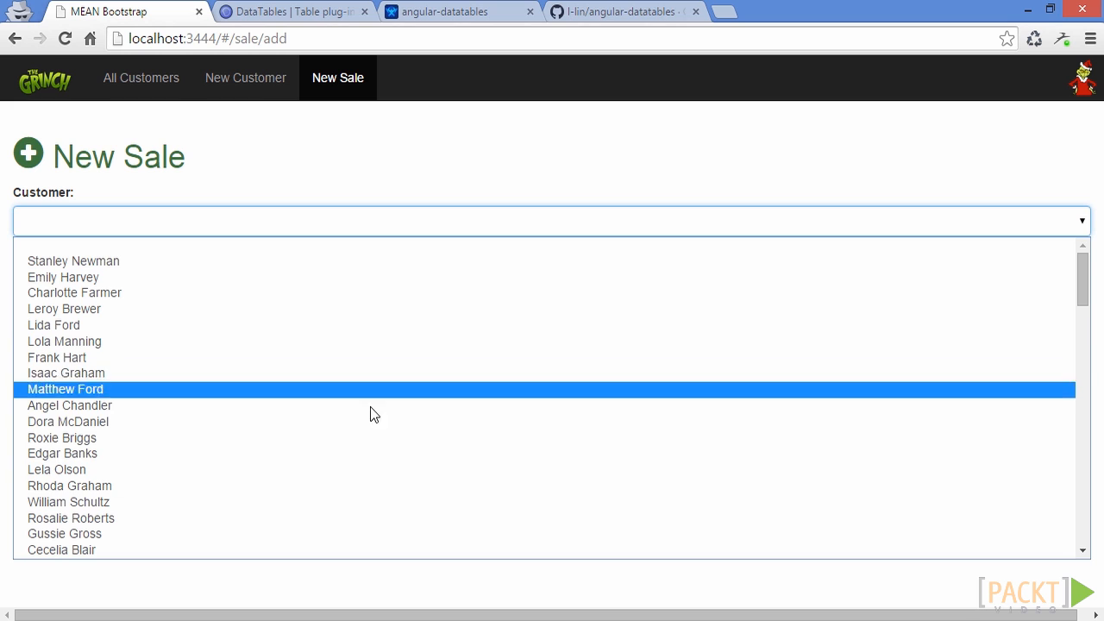
mouse_move(400, 245)
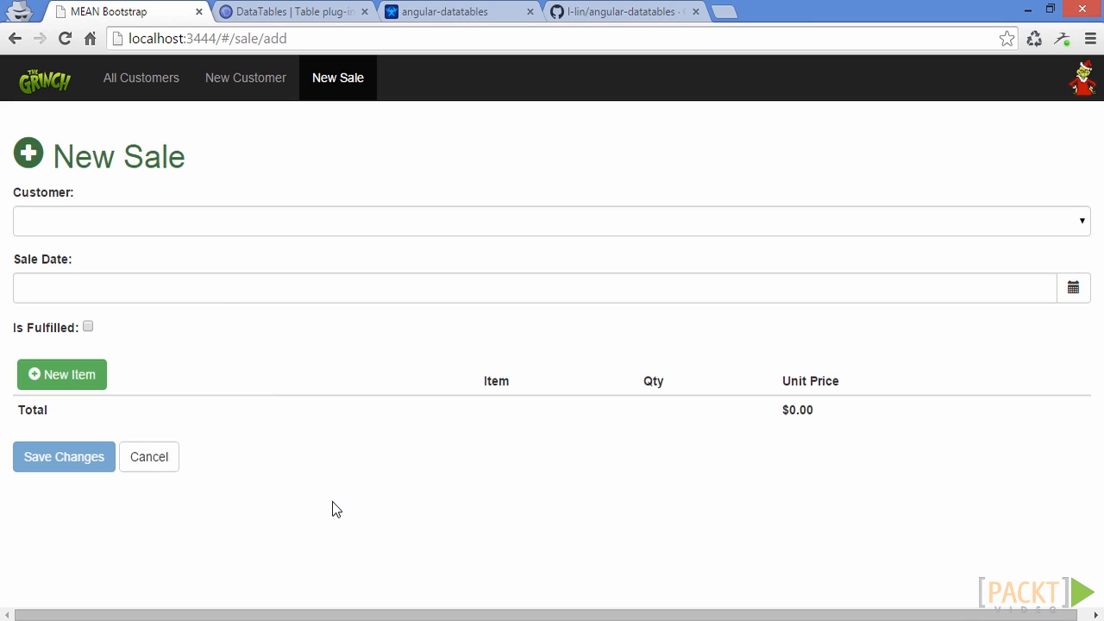
mouse_move(271, 335)
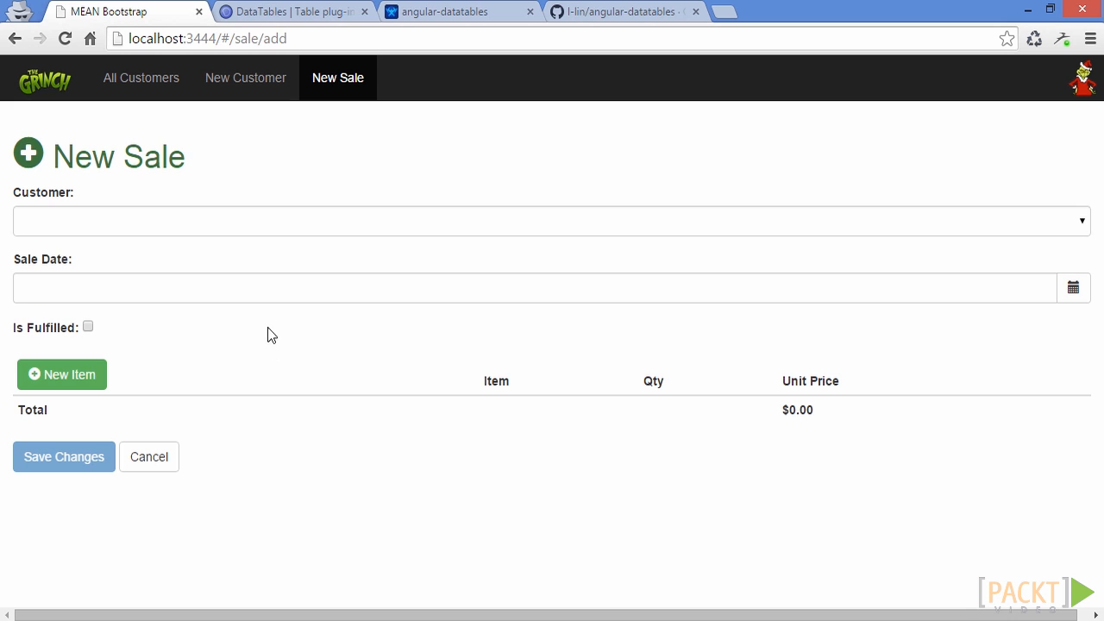
click(62, 374)
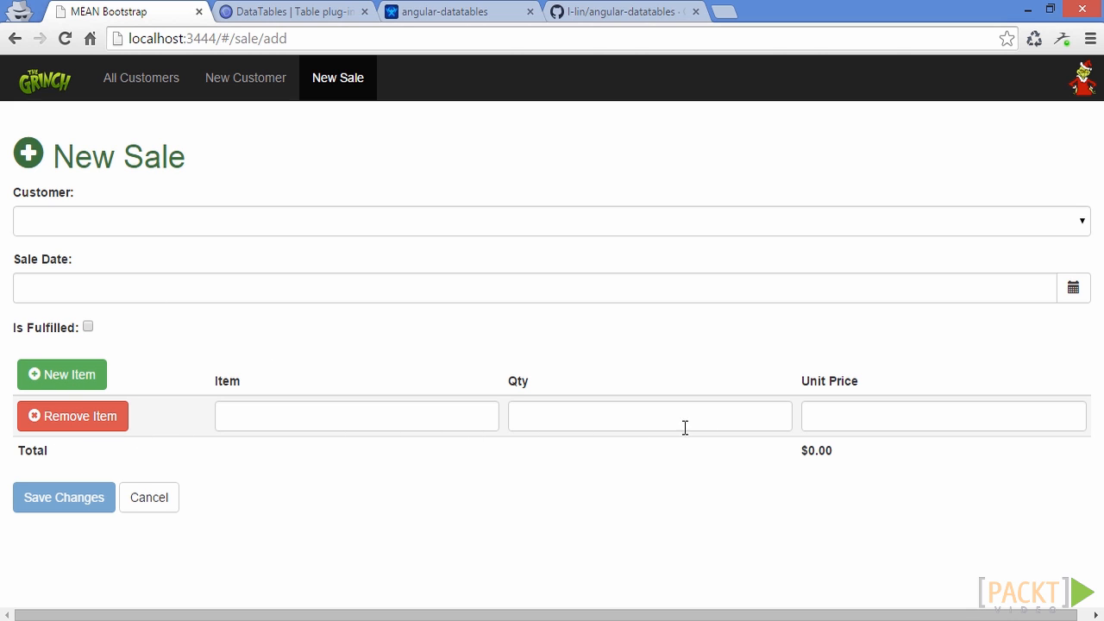
click(72, 415)
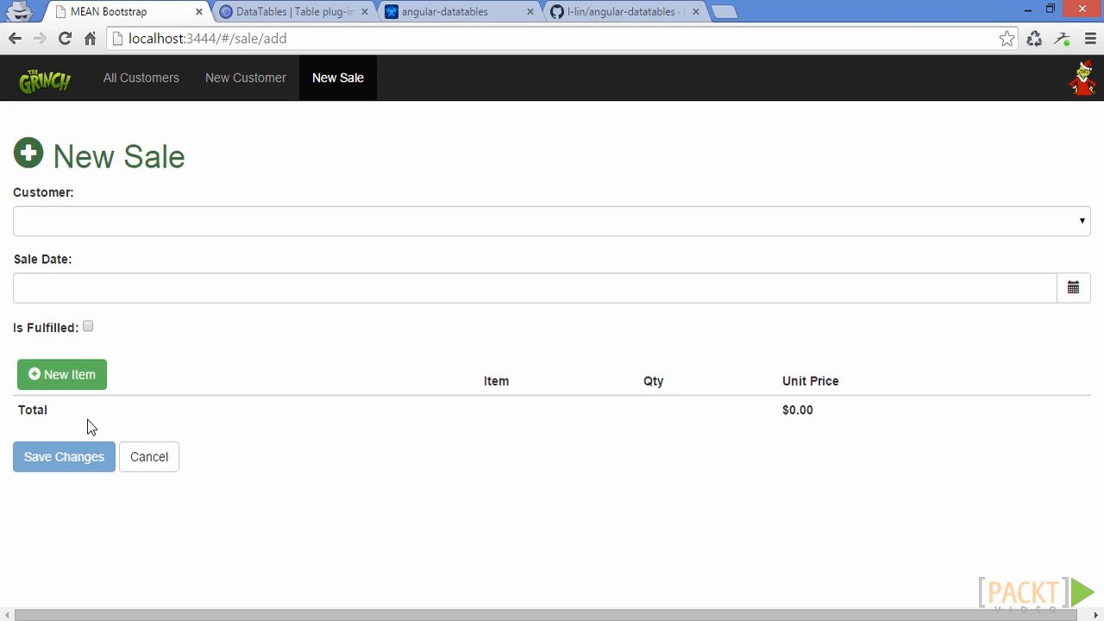
mouse_move(255, 431)
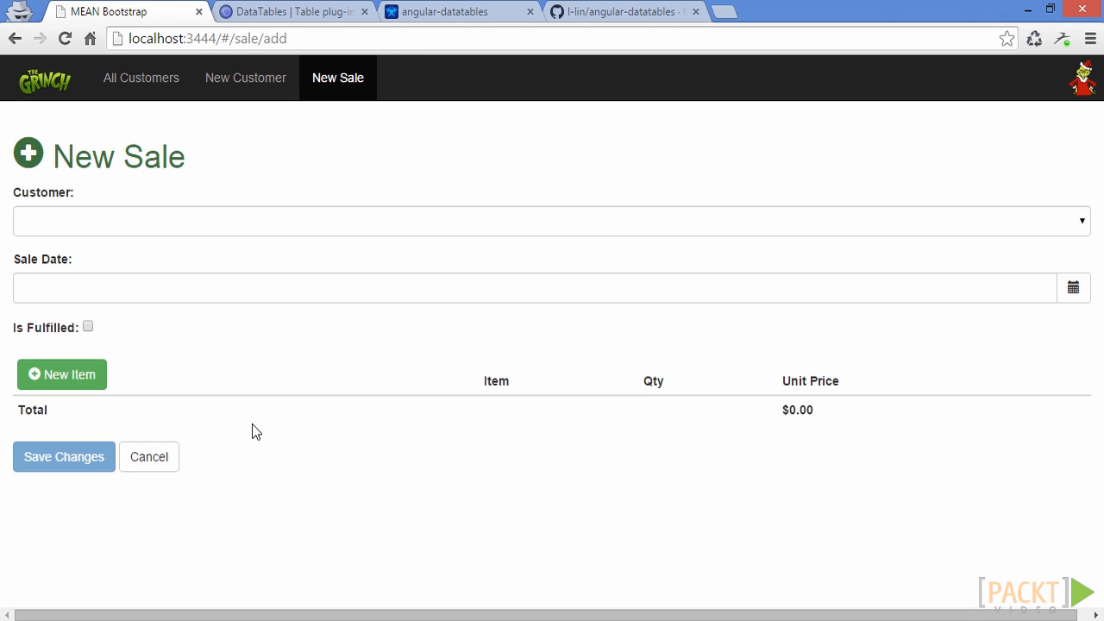
click(142, 77)
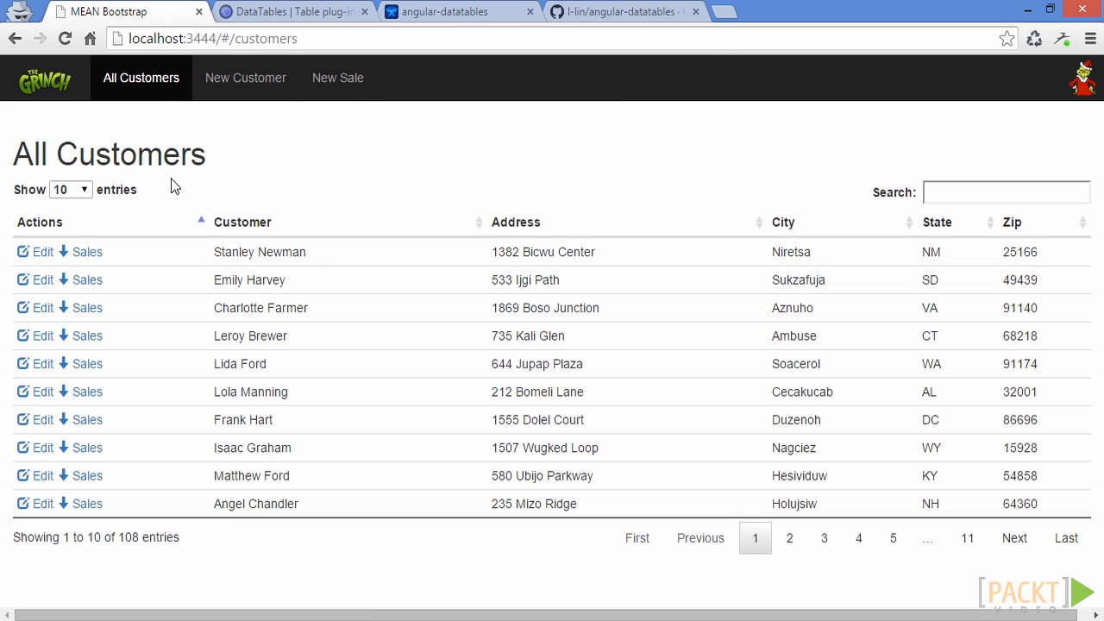
mouse_move(41, 251)
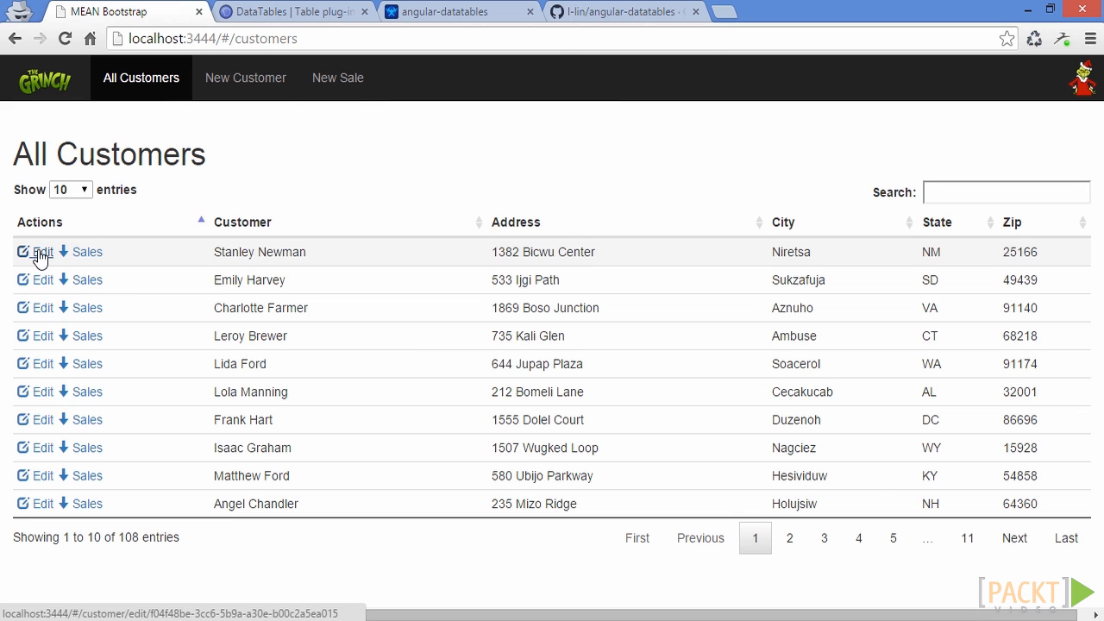
click(41, 252)
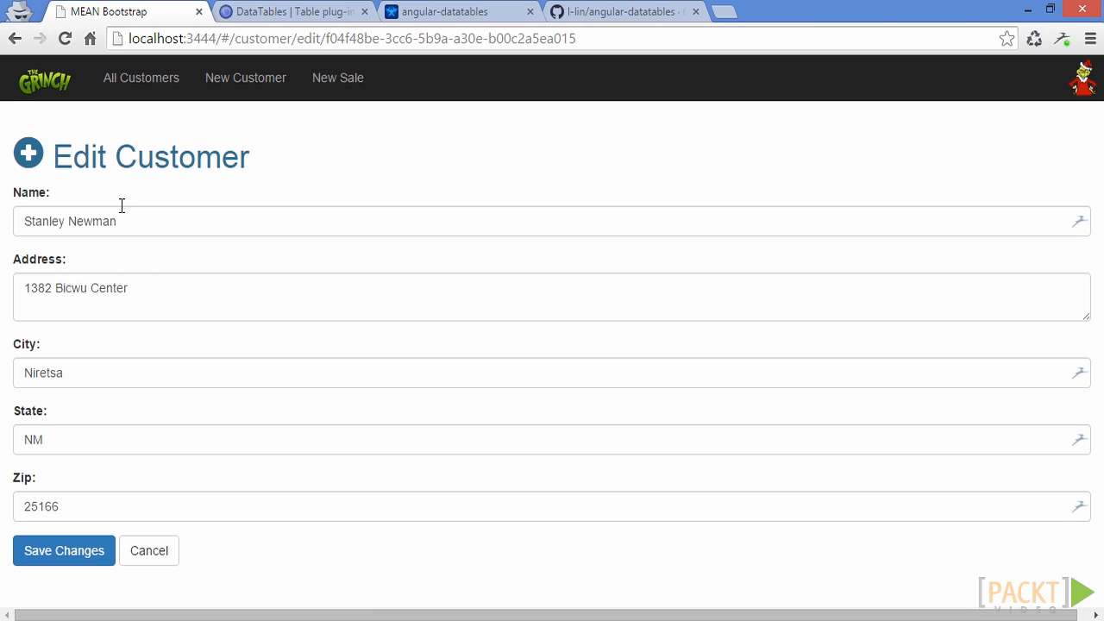
click(551, 220)
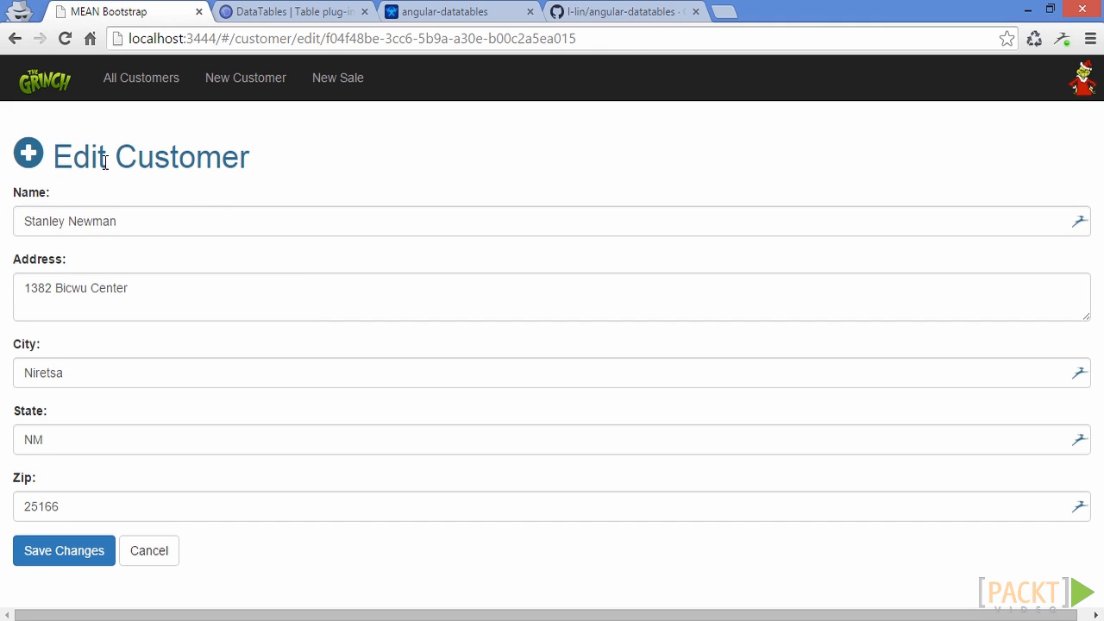
mouse_move(212, 162)
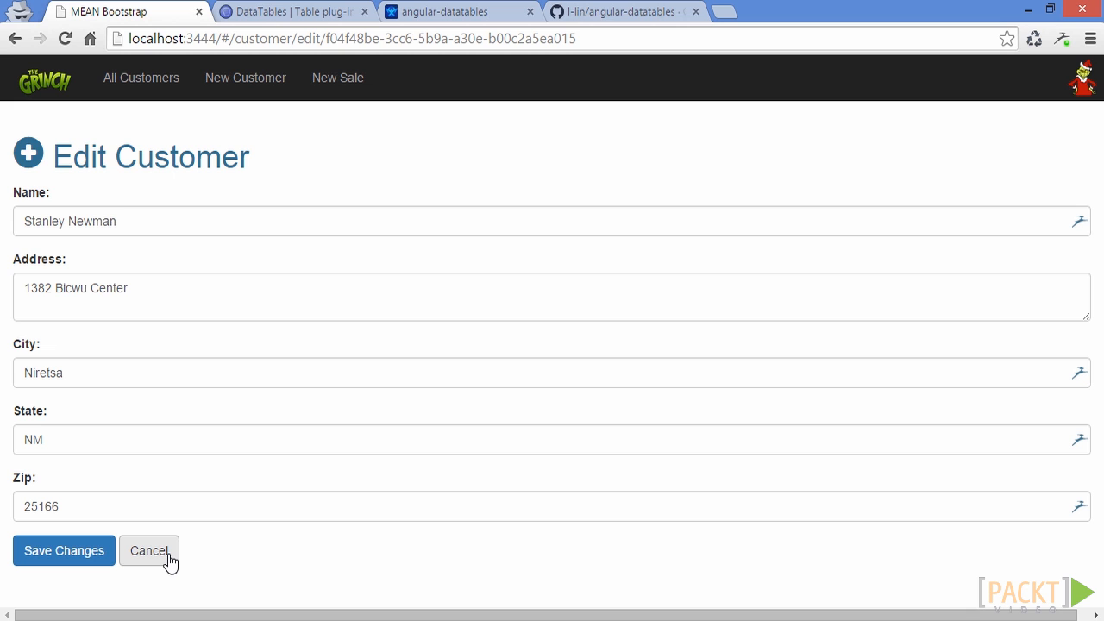
click(149, 550)
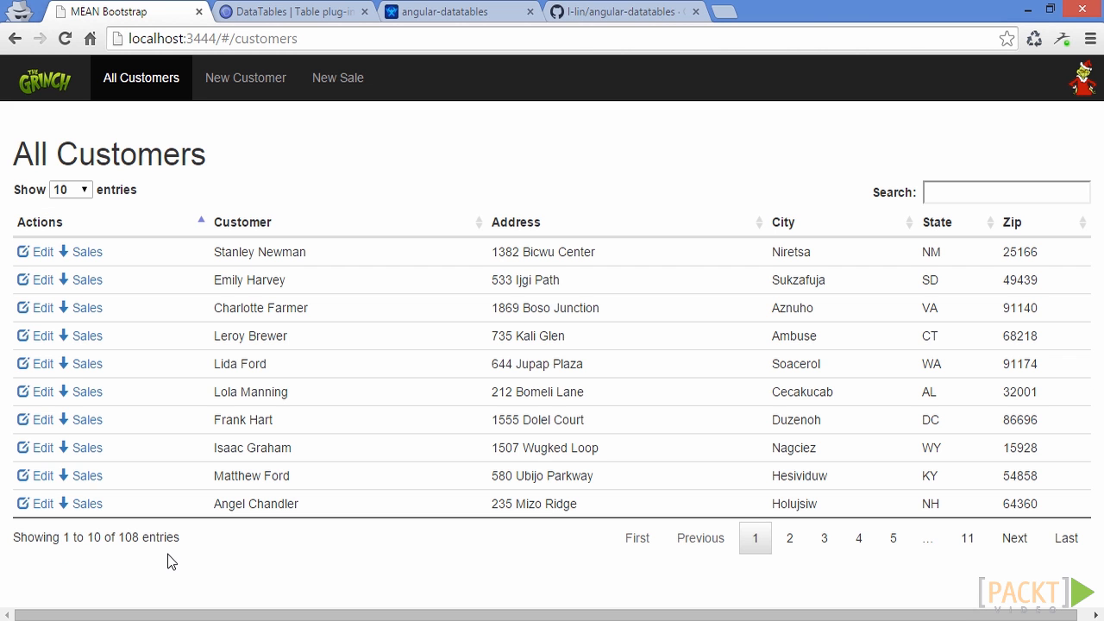
mouse_move(188, 251)
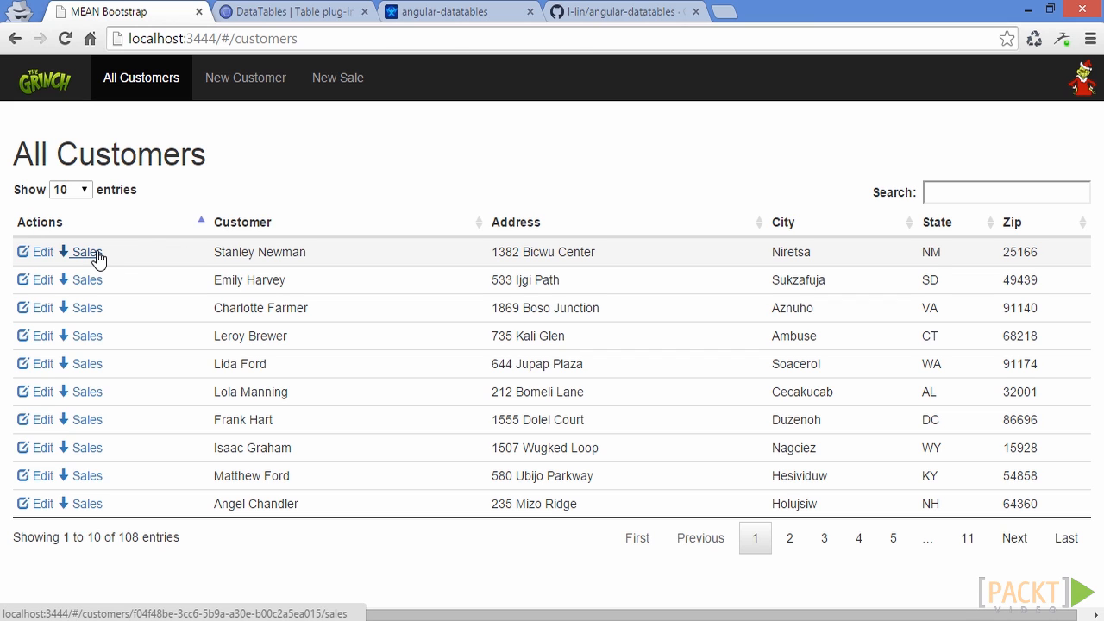
click(86, 252)
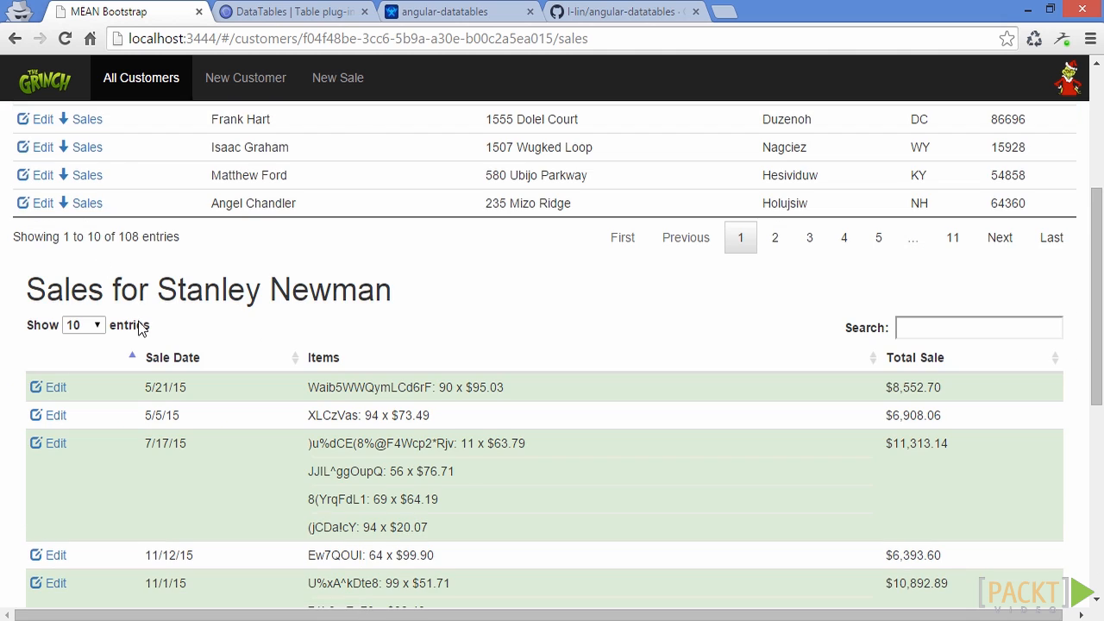
scroll(down, 3)
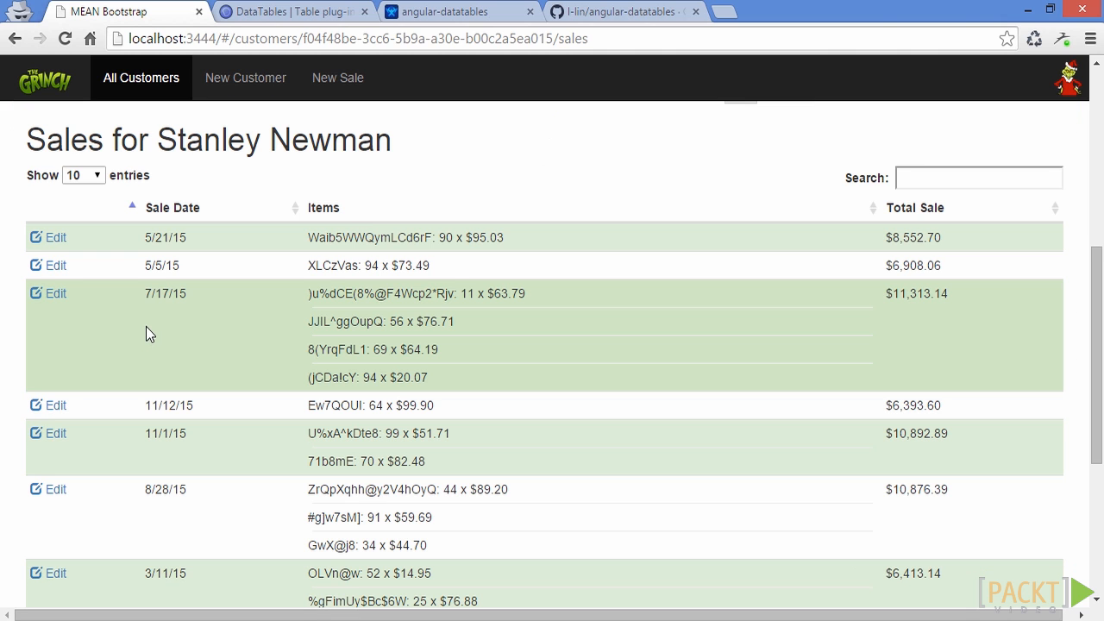
click(142, 78)
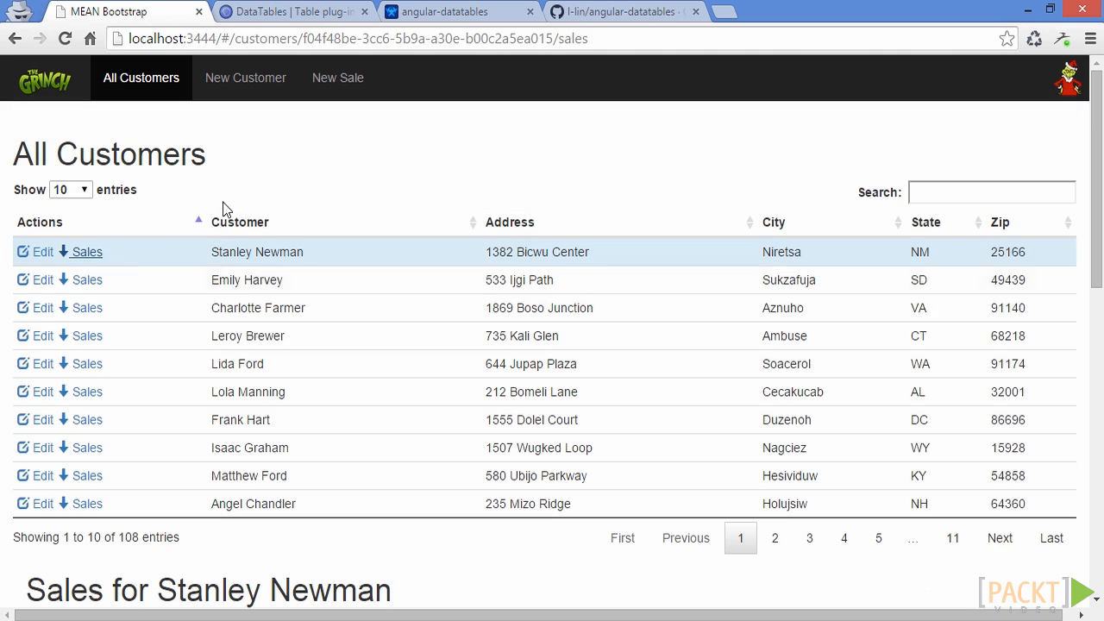
mouse_move(154, 255)
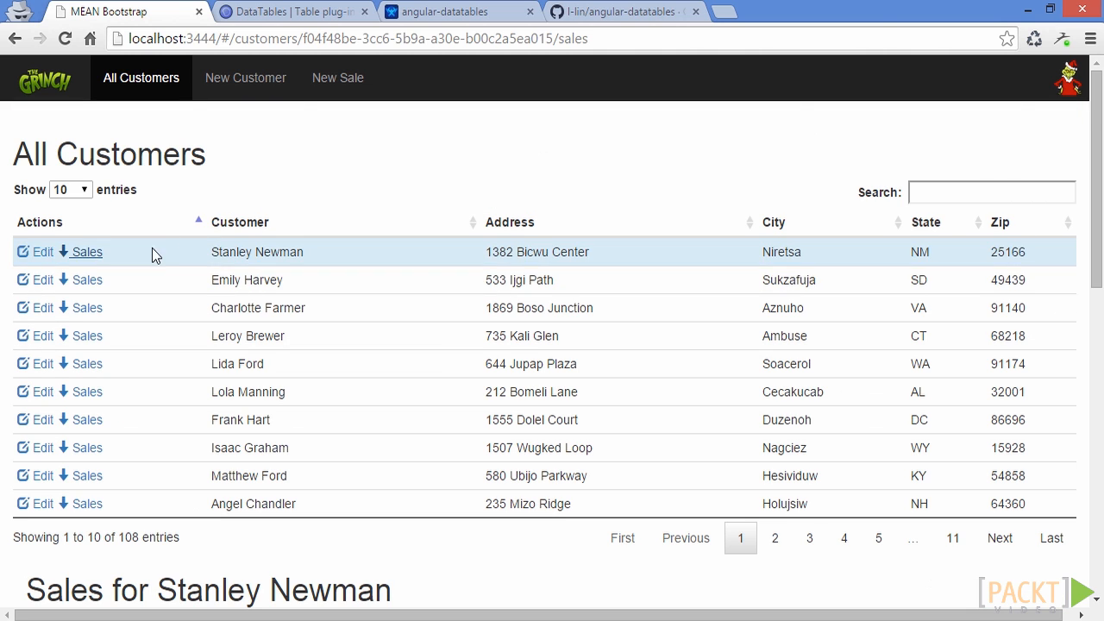
click(84, 252)
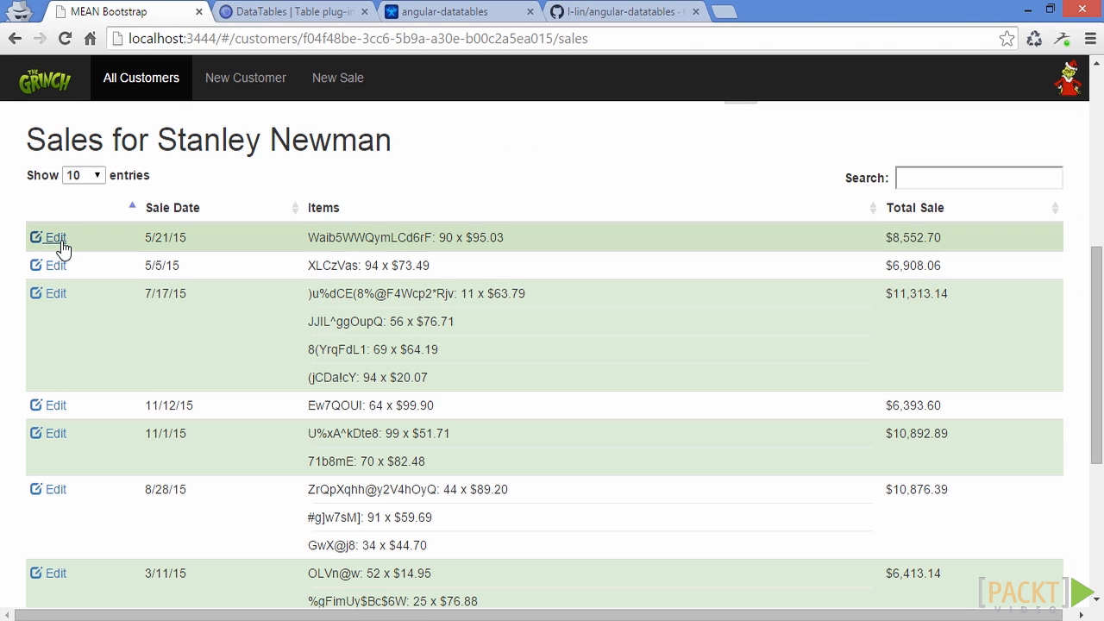
click(55, 238)
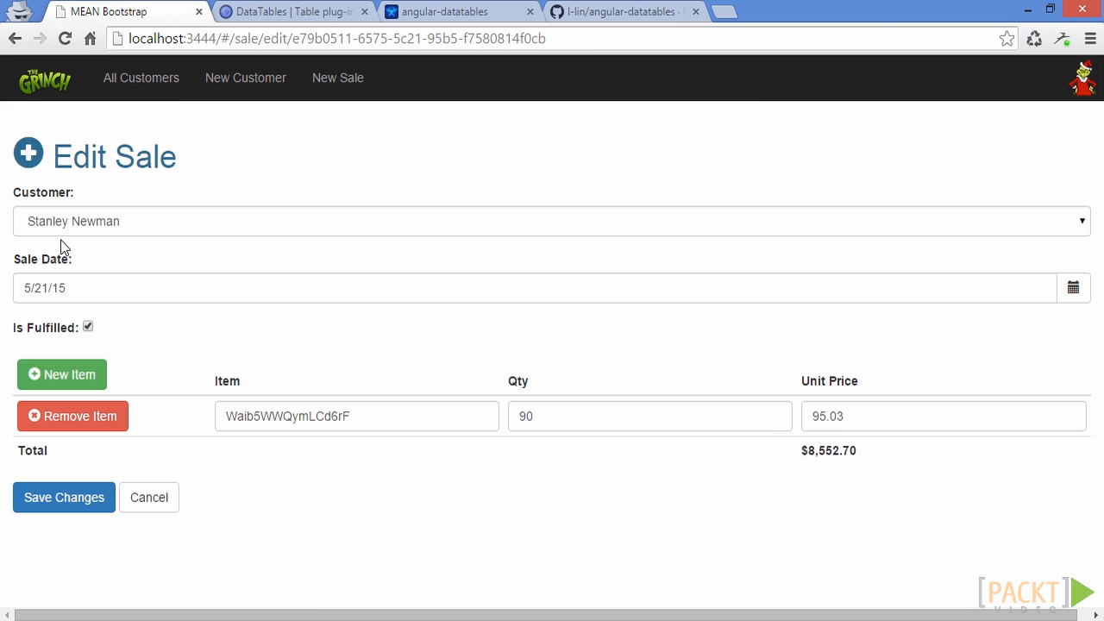
mouse_move(167, 226)
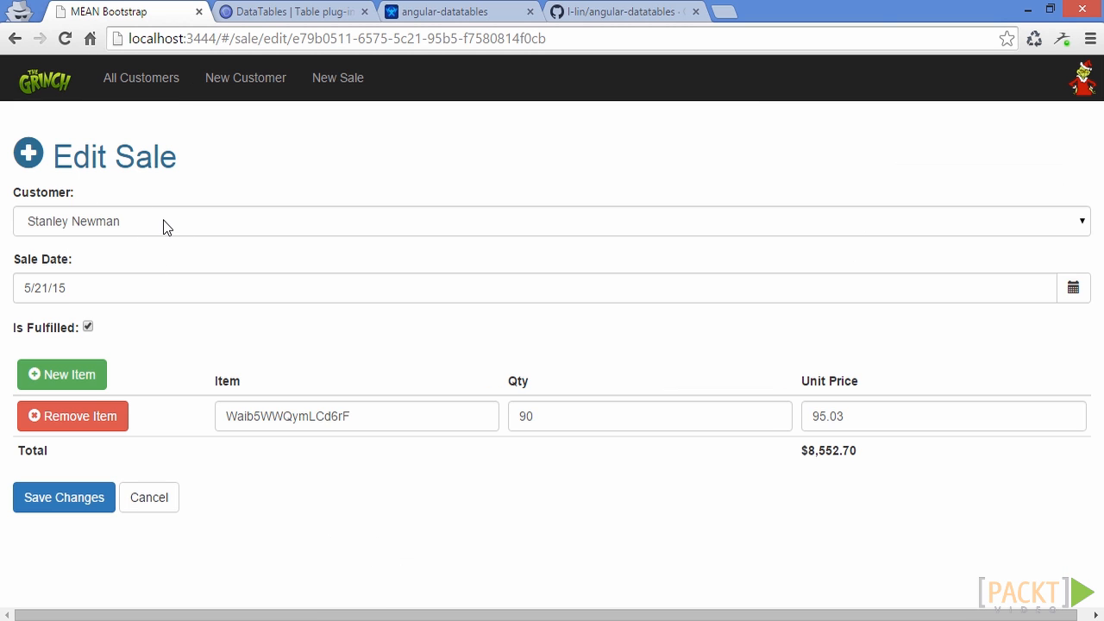
click(552, 221)
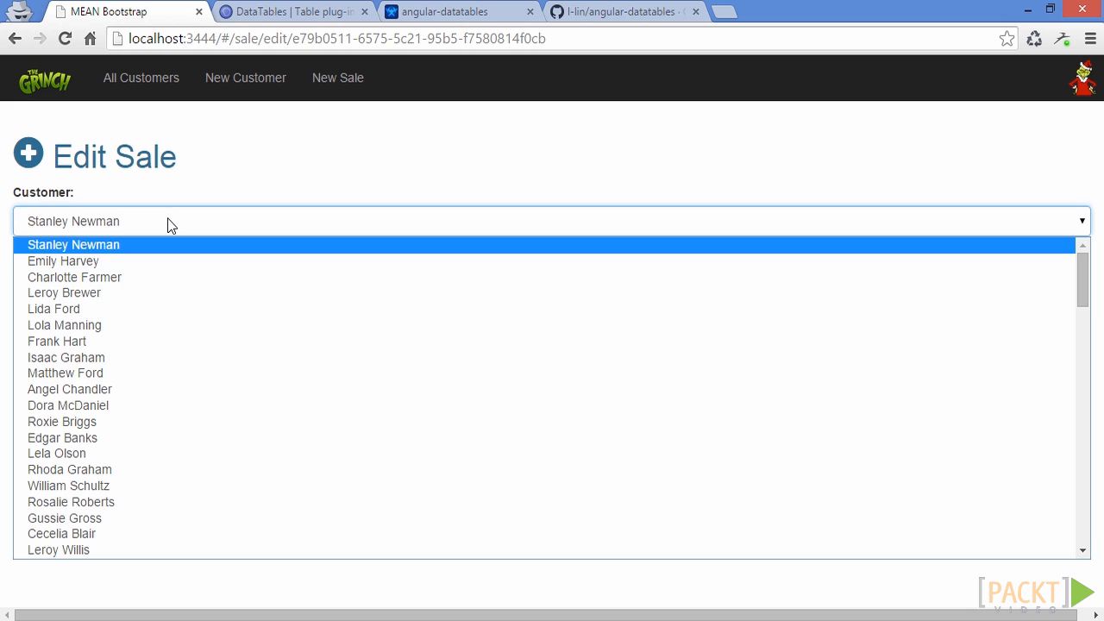
click(72, 245)
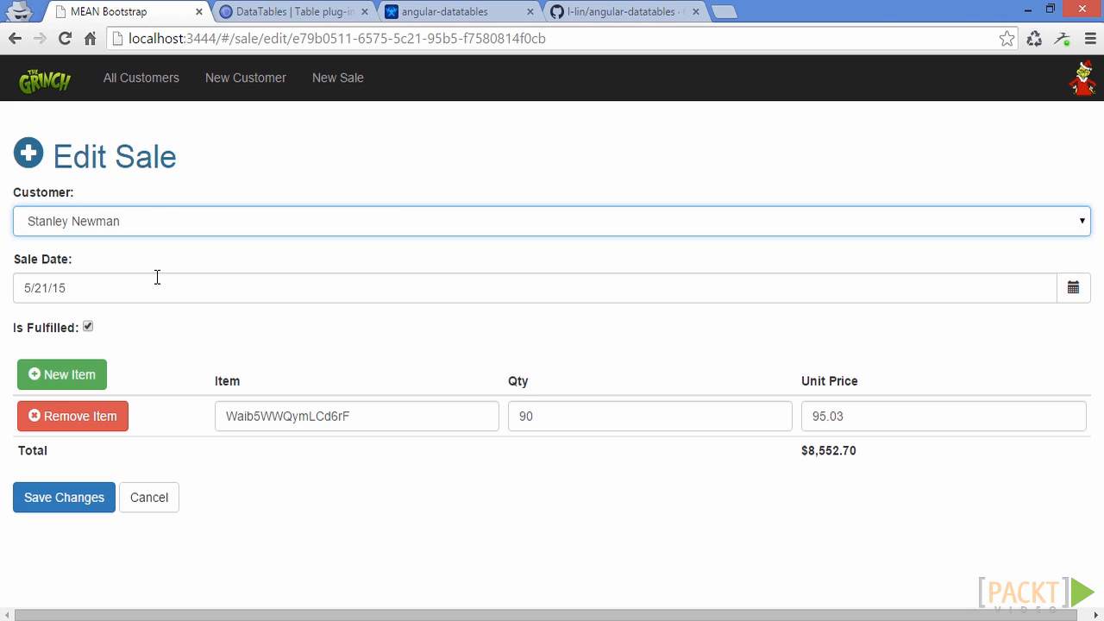
mouse_move(150, 446)
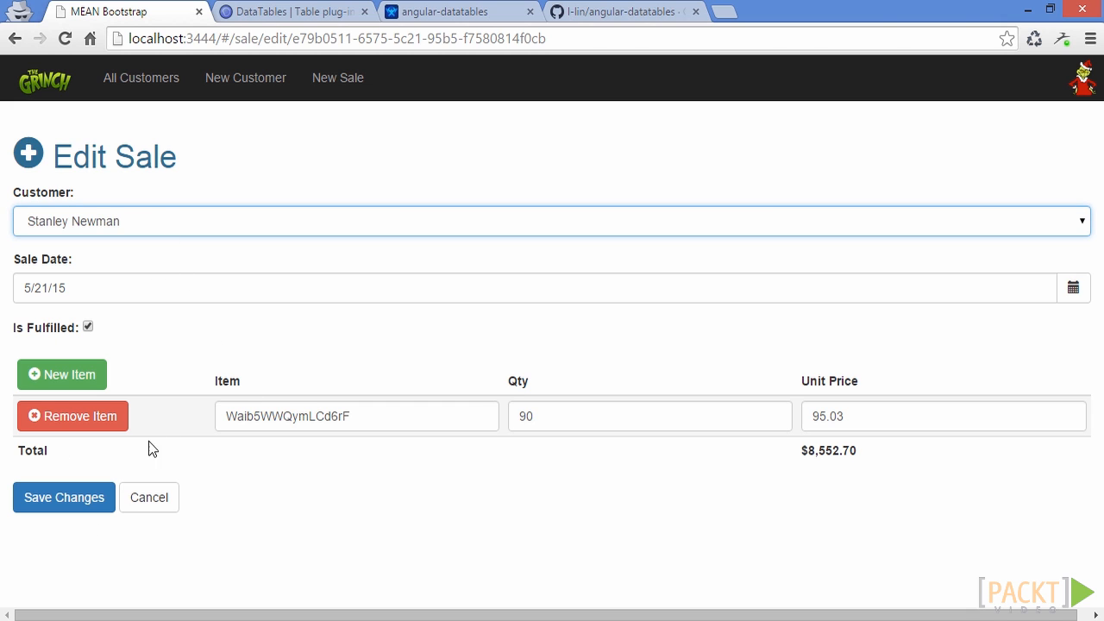